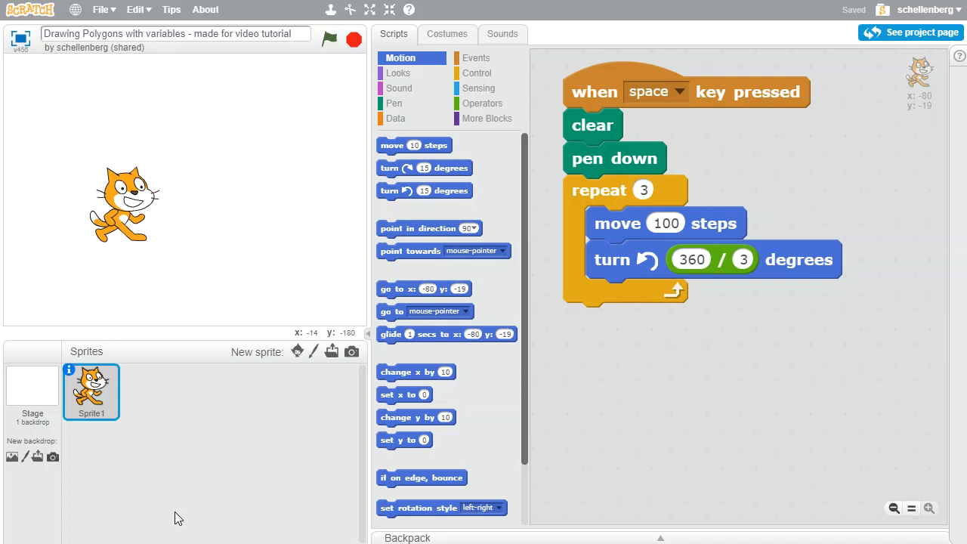
mouse_move(188, 229)
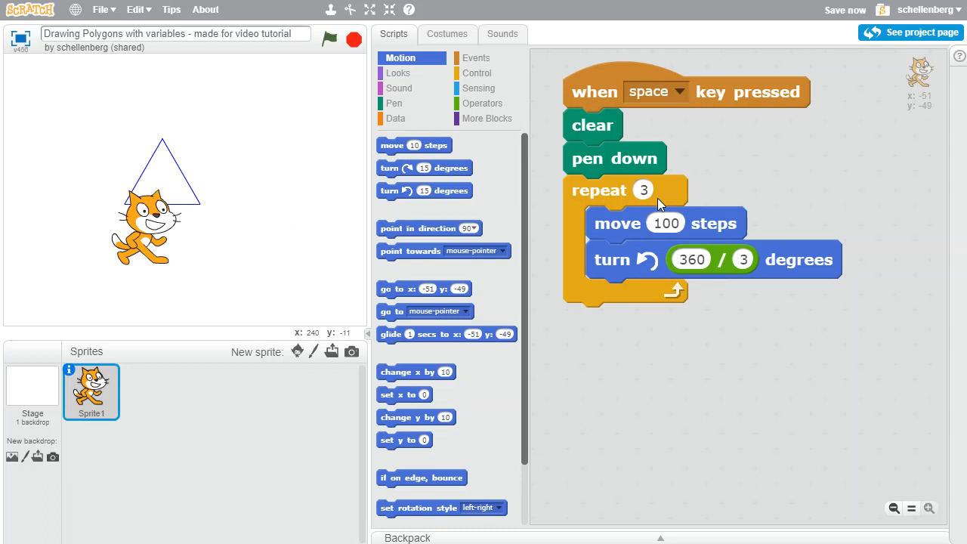
mouse_move(646, 195)
type("7")
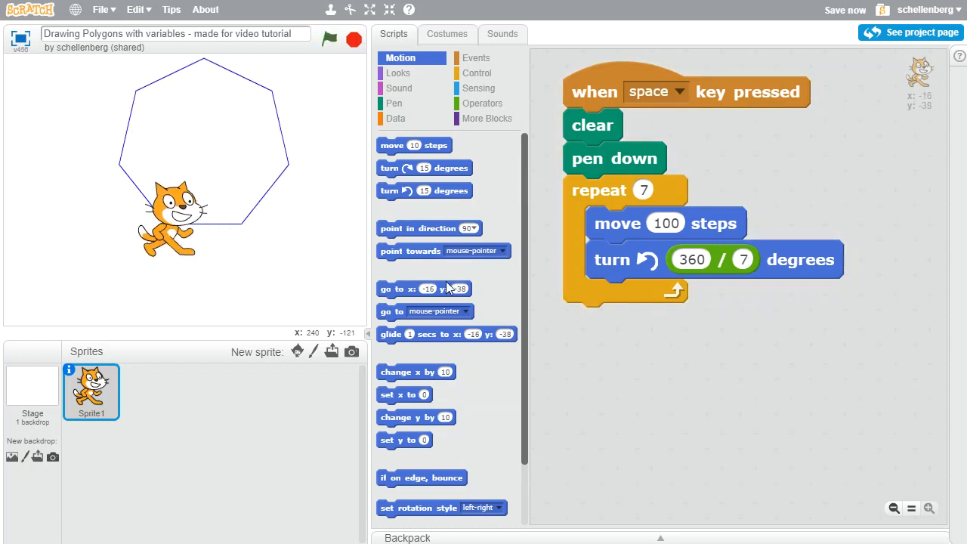
mouse_move(576, 302)
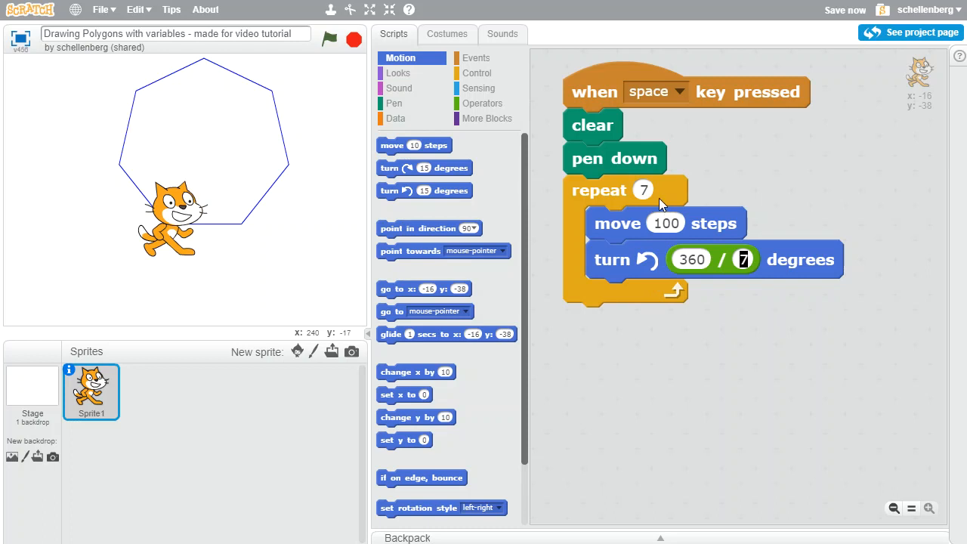
mouse_move(692, 189)
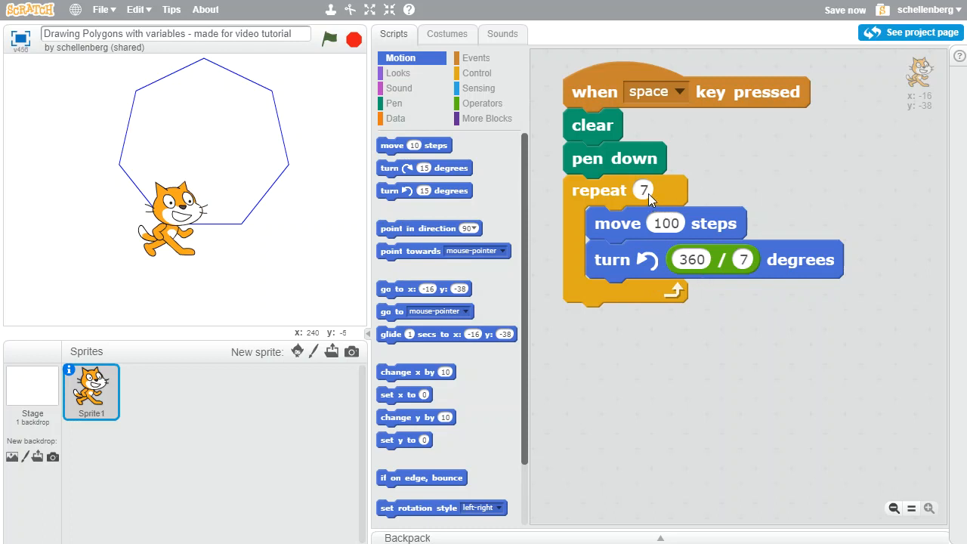
mouse_move(722, 241)
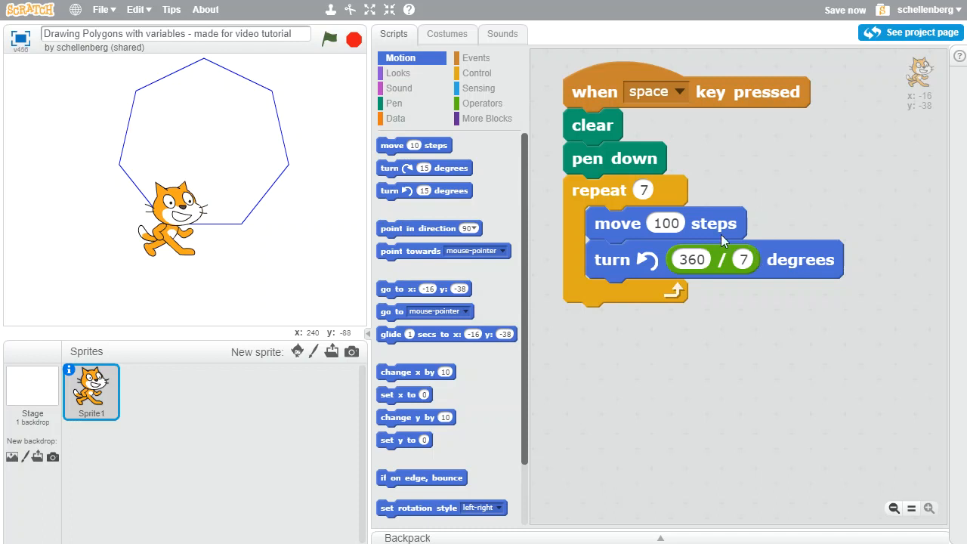
mouse_move(761, 269)
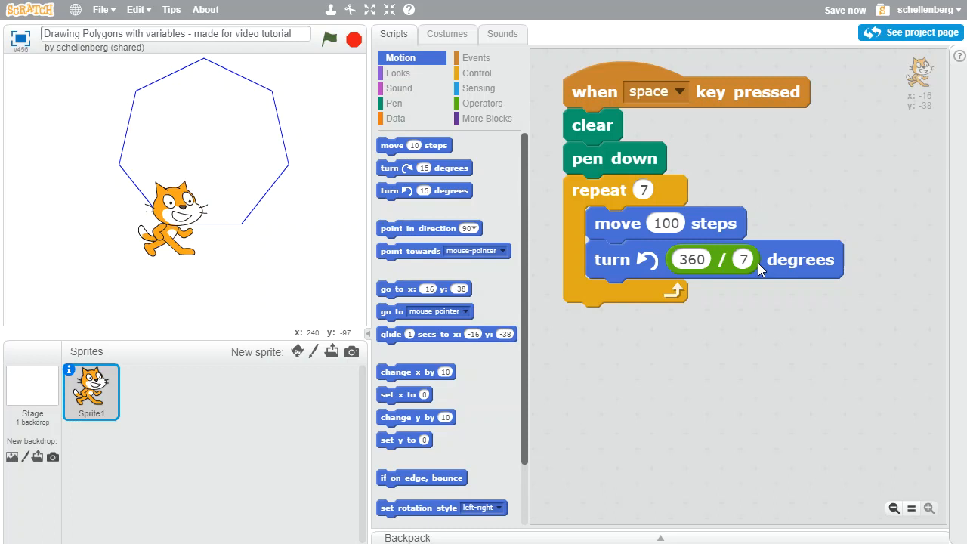
mouse_move(759, 296)
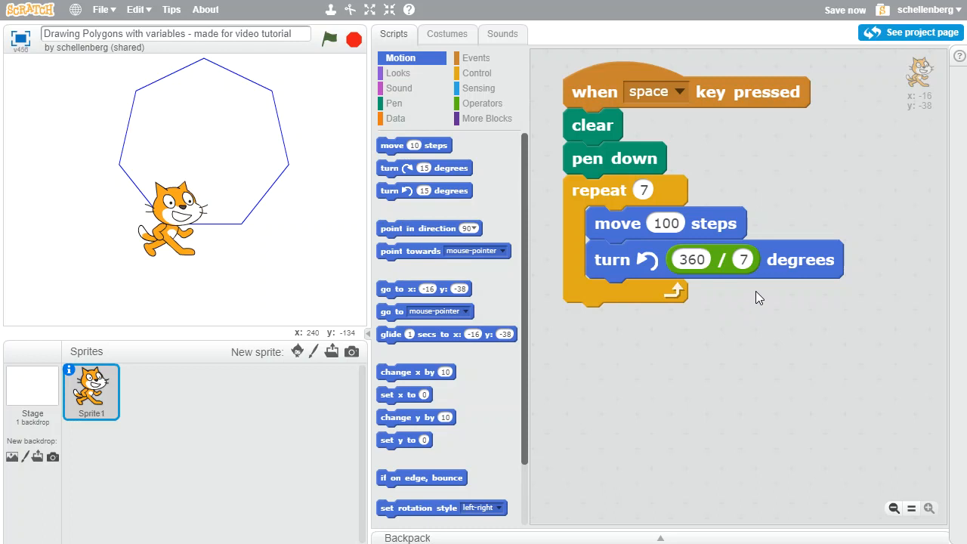
mouse_move(395, 117)
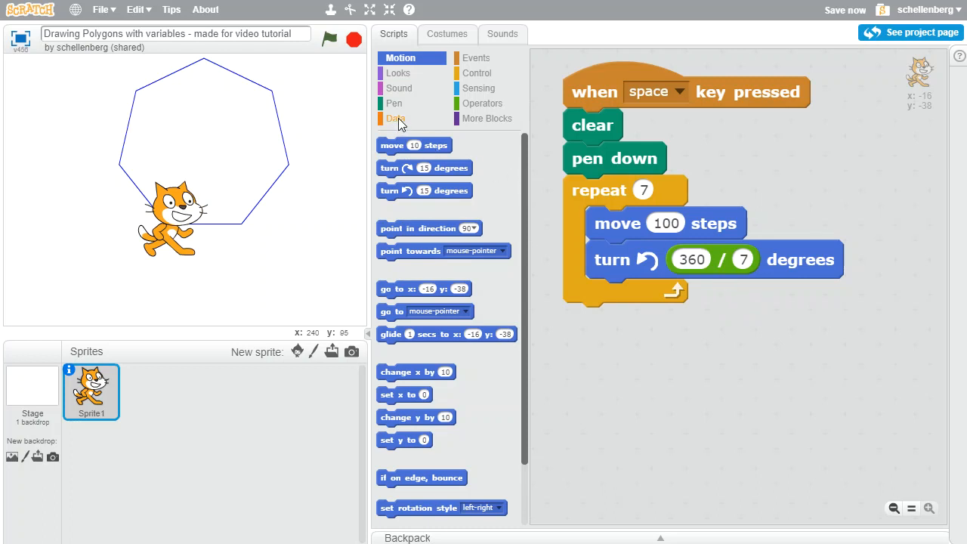
- Create a new variable named Number of Sides from the Data category
left_click(396, 118)
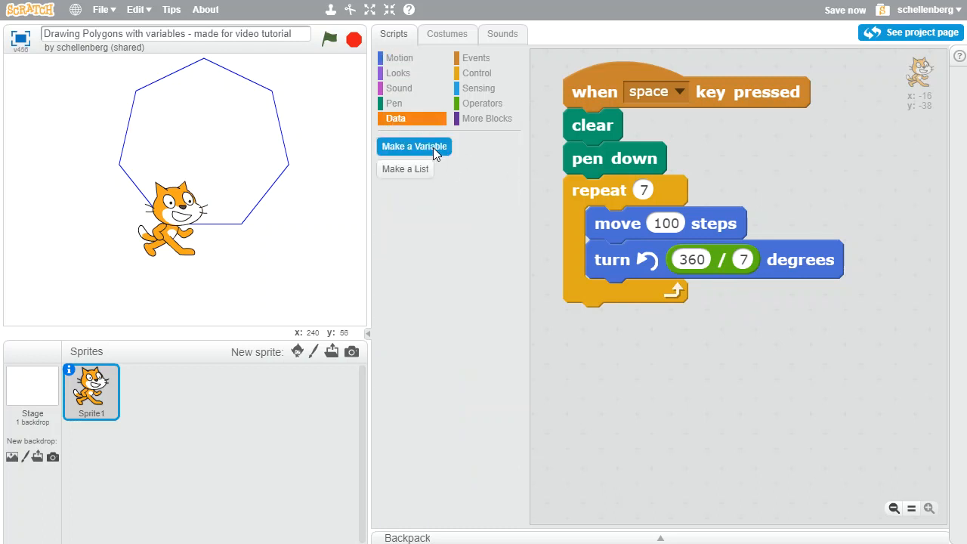
left_click(413, 145)
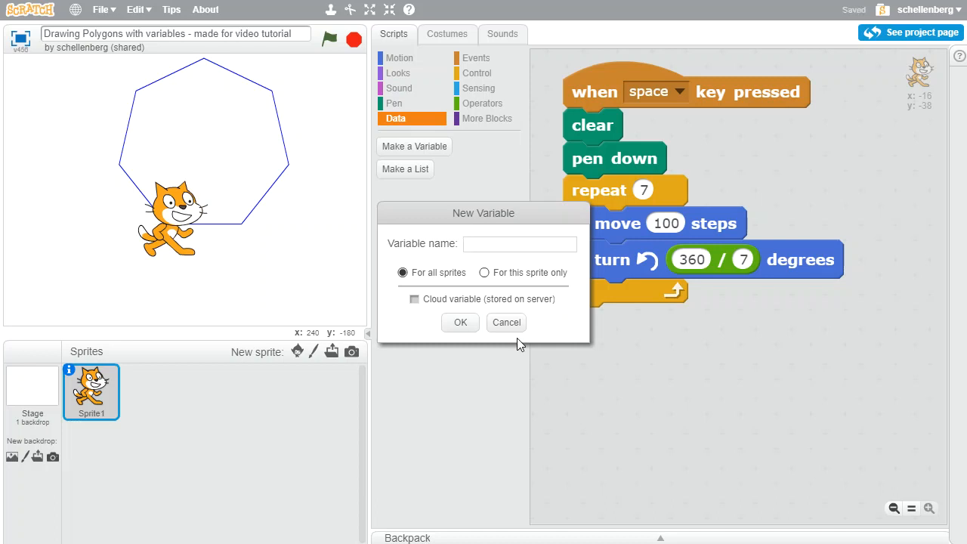
type("Number")
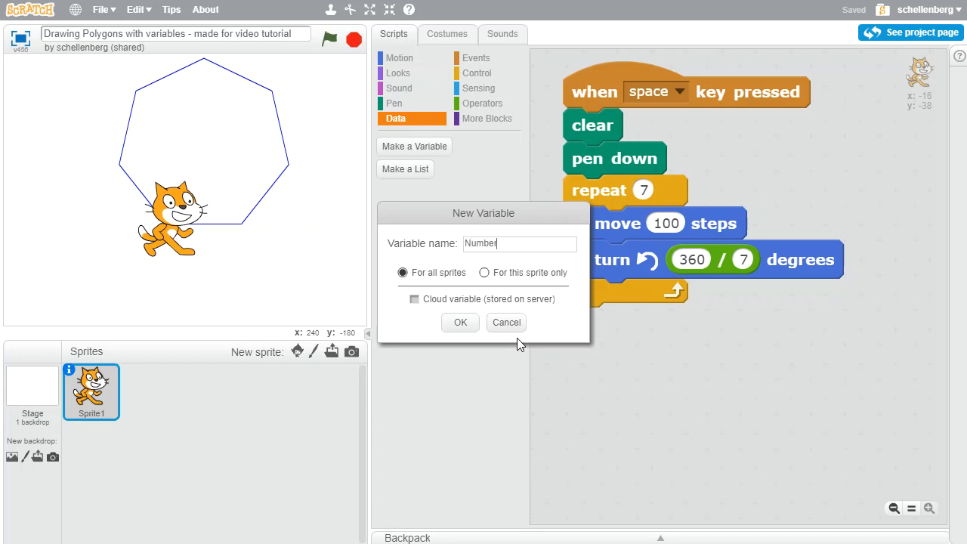
left_click(459, 324)
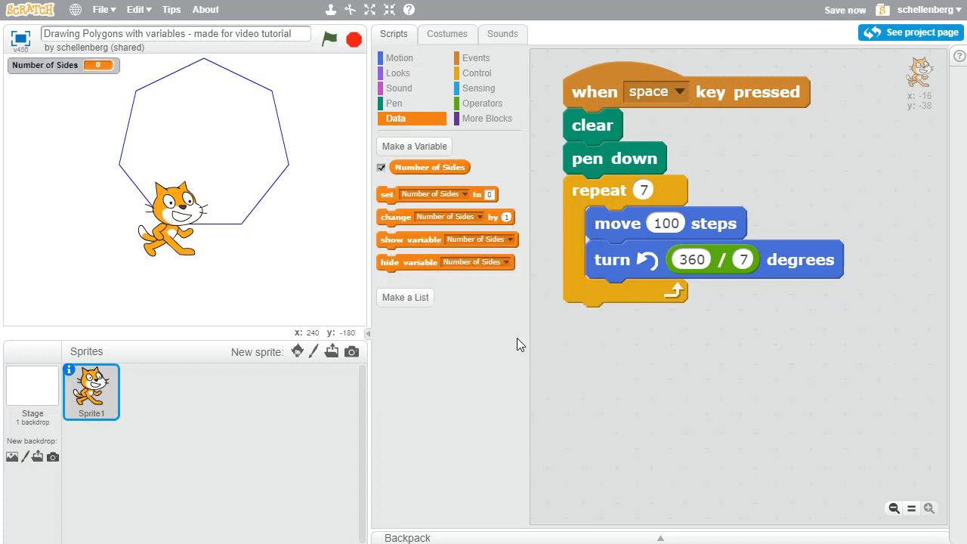
mouse_move(45, 68)
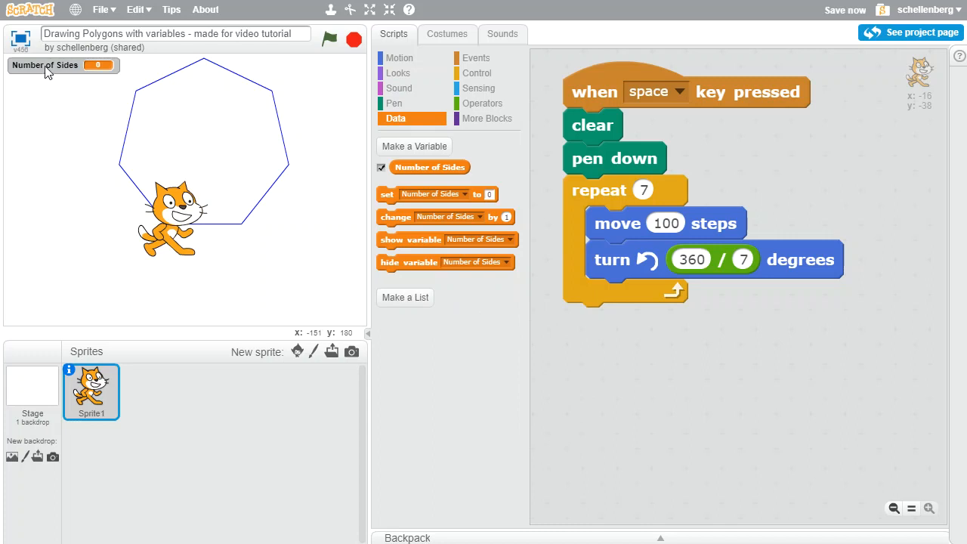
mouse_move(22, 73)
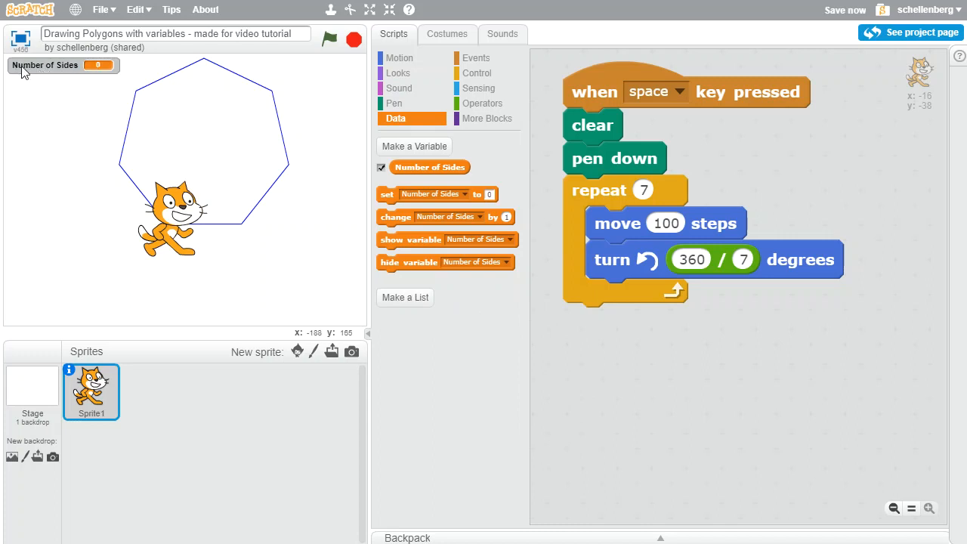
mouse_move(91, 73)
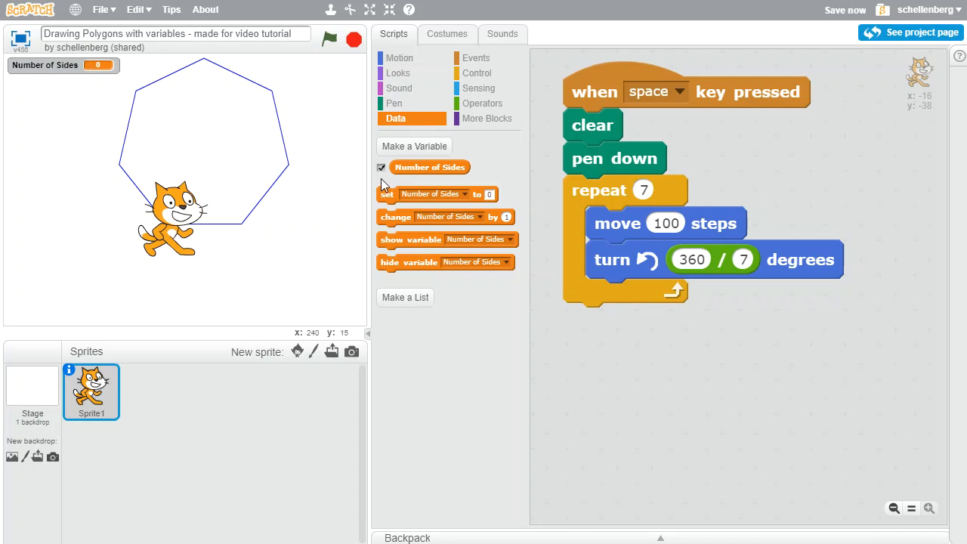
mouse_move(411, 174)
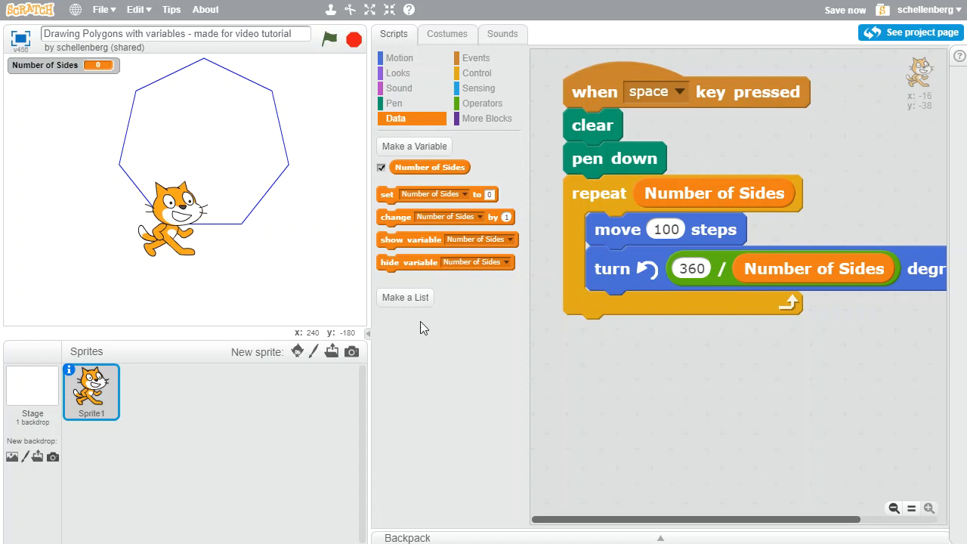
mouse_move(260, 283)
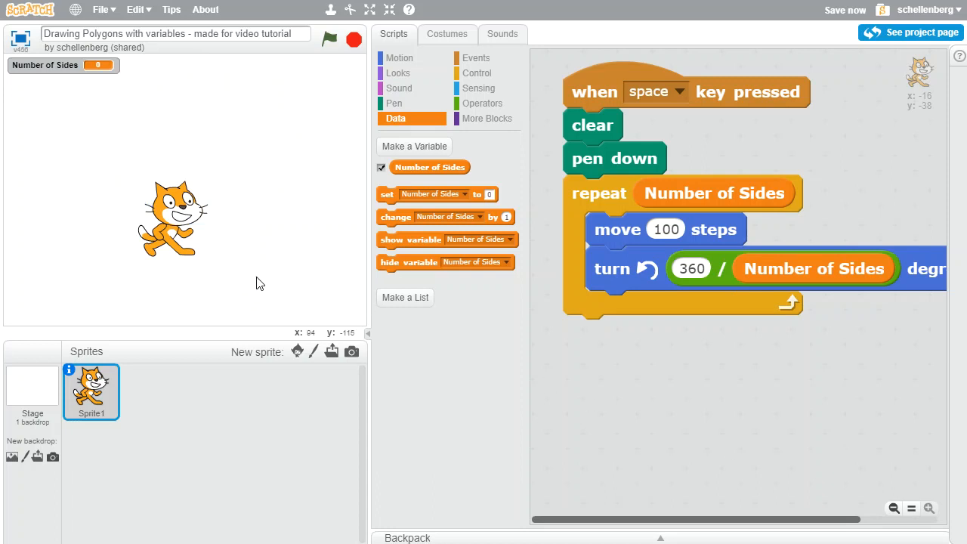
mouse_move(83, 79)
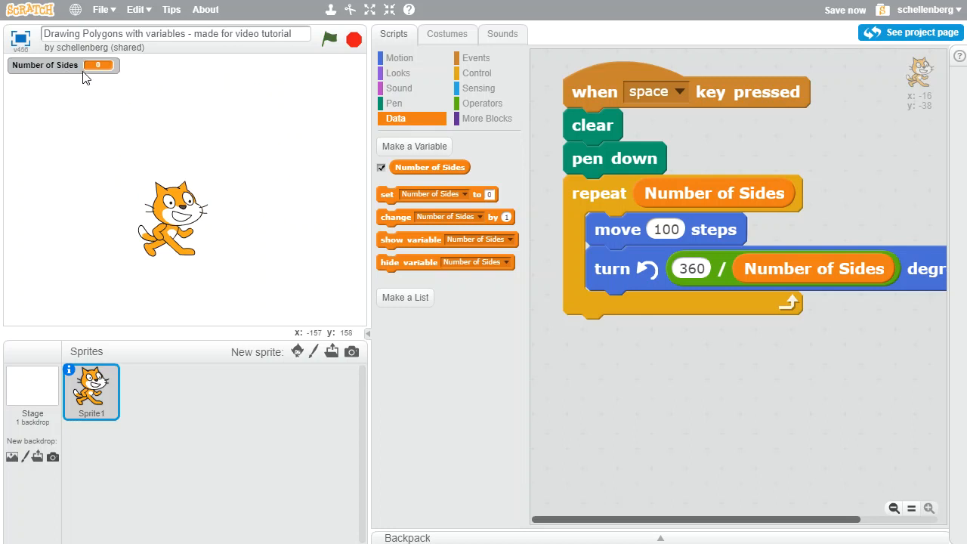
mouse_move(385, 204)
type("3")
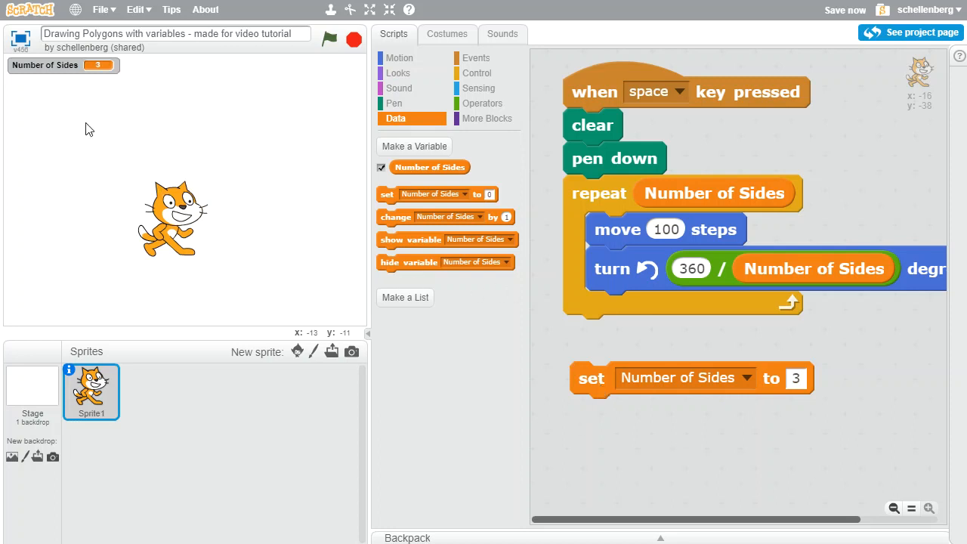
mouse_move(105, 81)
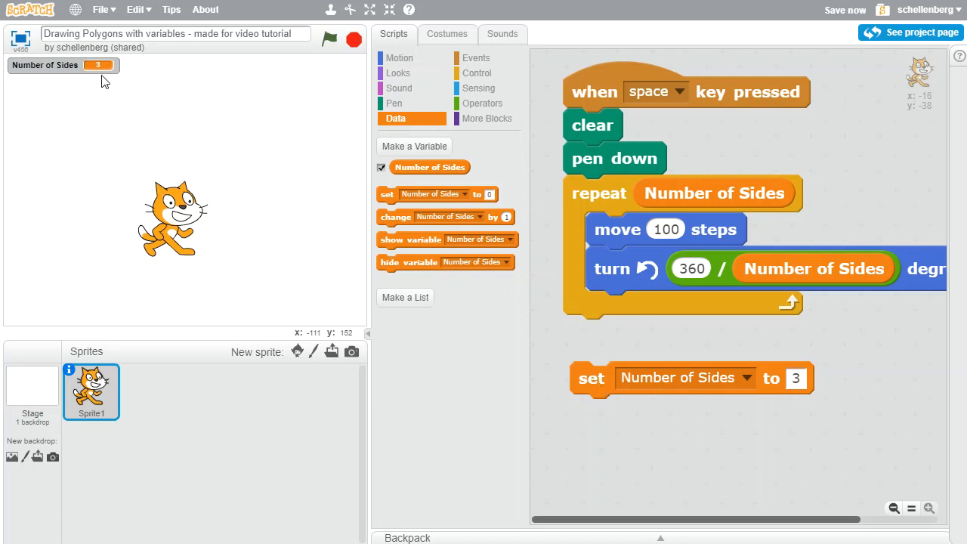
mouse_move(405, 175)
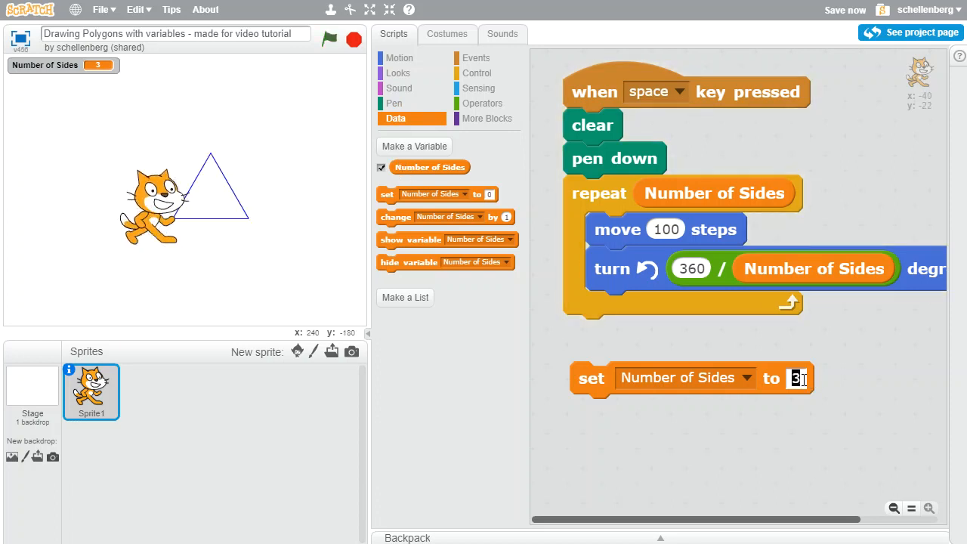
- Set Number of Sides to 4 so the script draws a square
type("4")
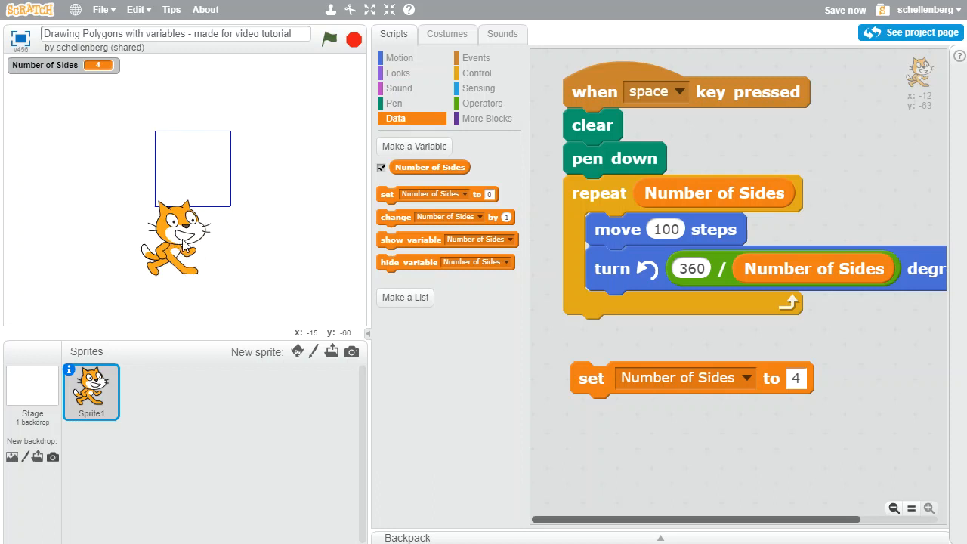
mouse_move(215, 255)
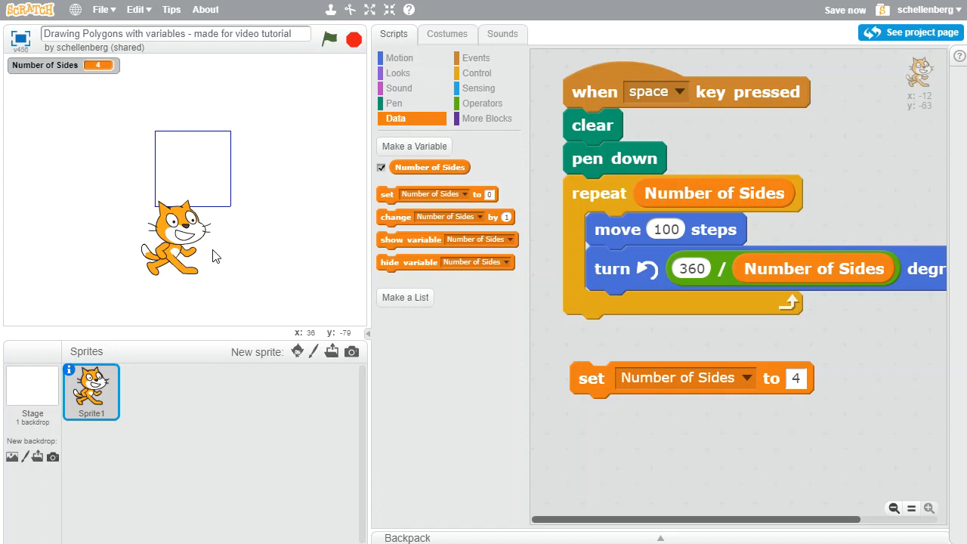
mouse_move(438, 428)
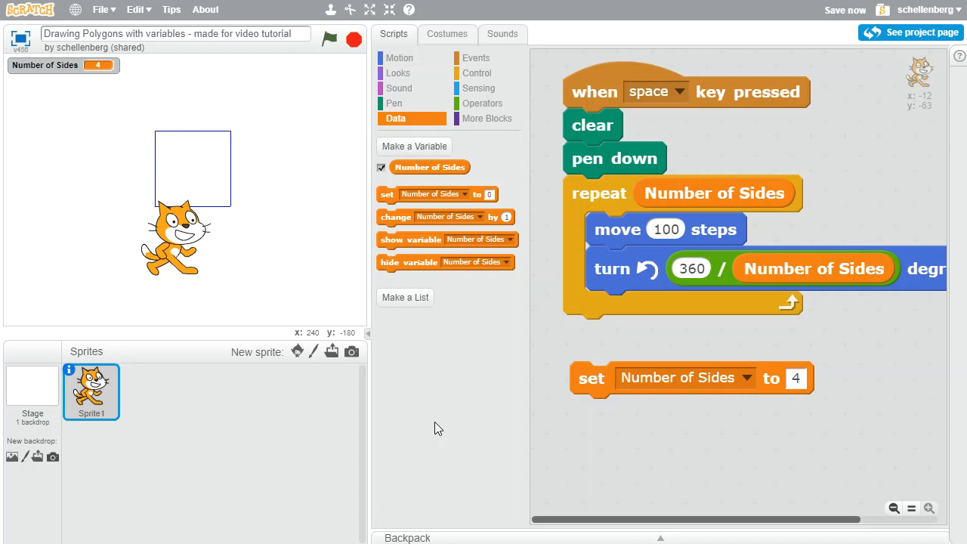
mouse_move(483, 79)
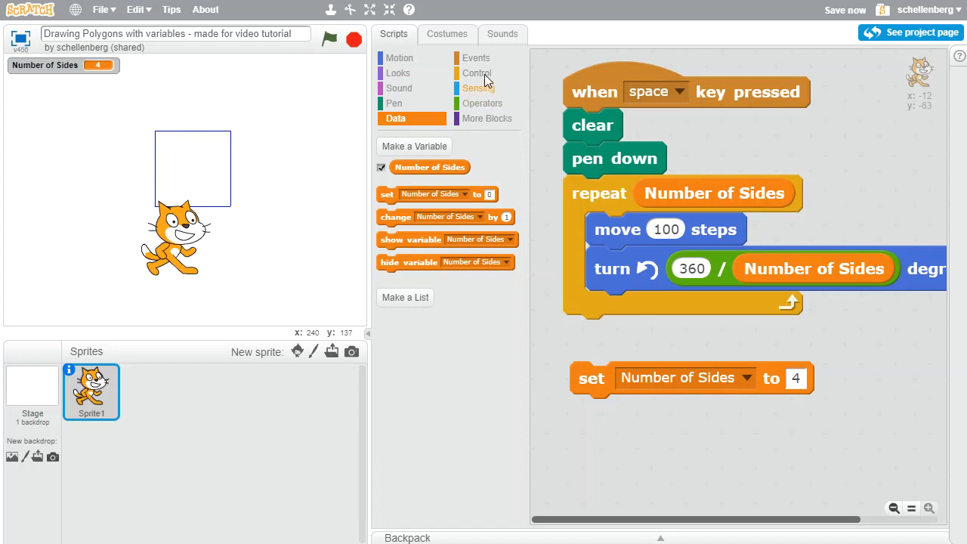
- Add a 'when up arrow pressed' script that changes Number of Sides by 1
left_click(476, 57)
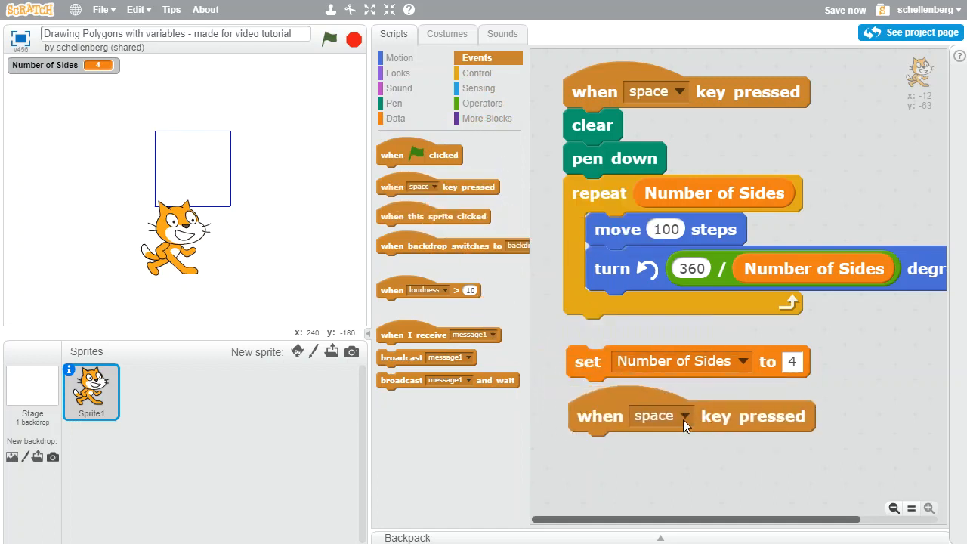
left_click(665, 415)
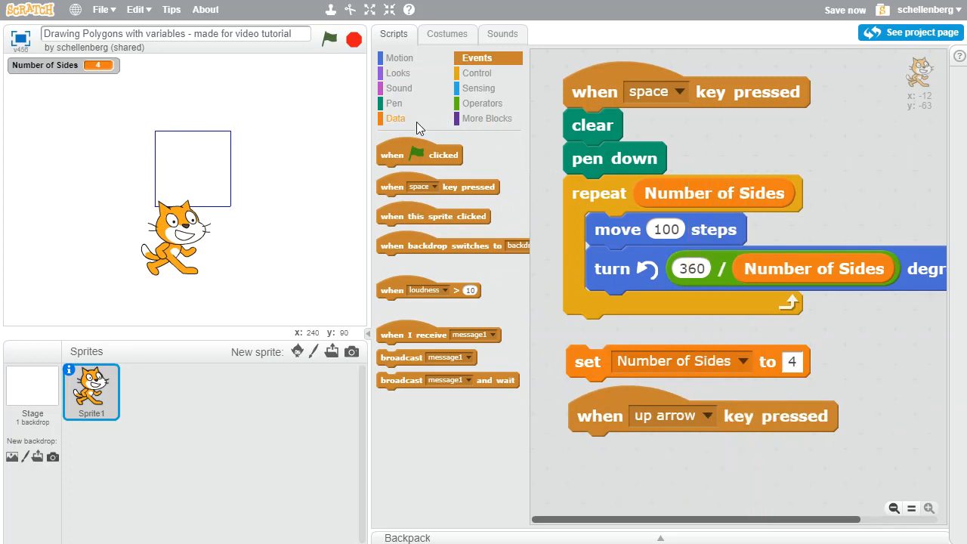
left_click(396, 118)
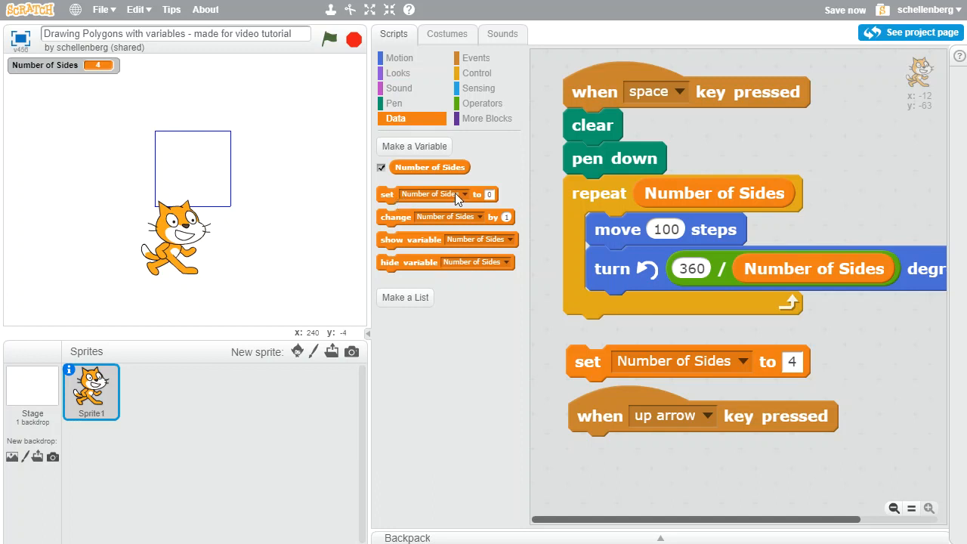
mouse_move(398, 234)
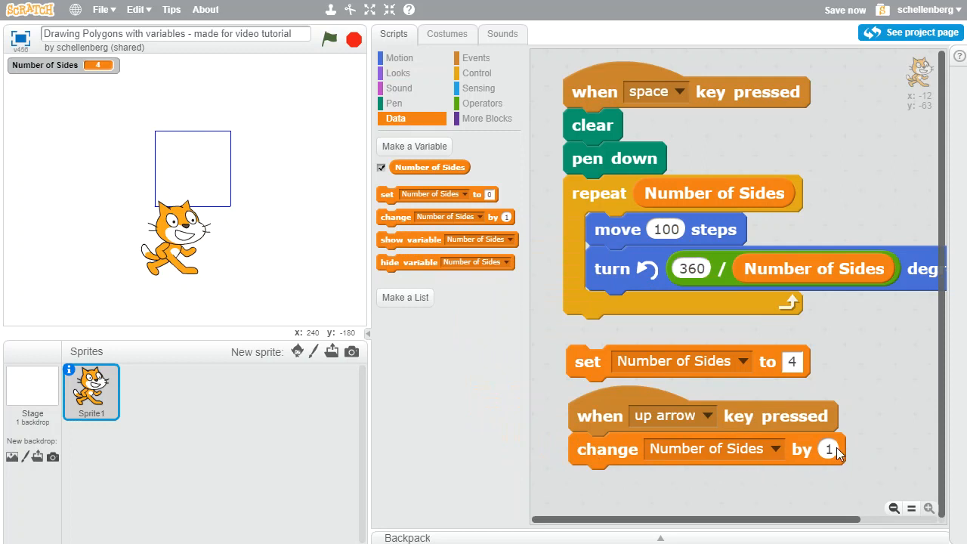
mouse_move(822, 441)
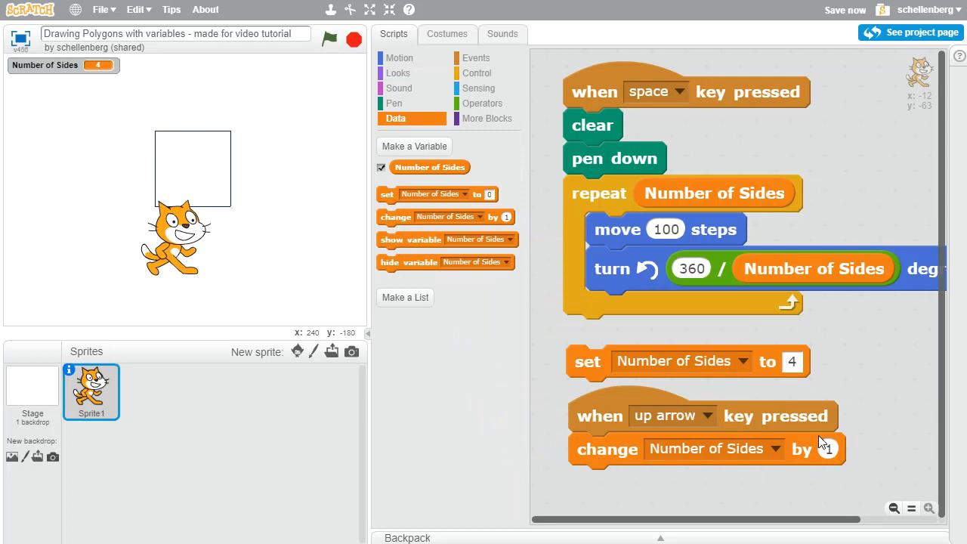
left_click(891, 507)
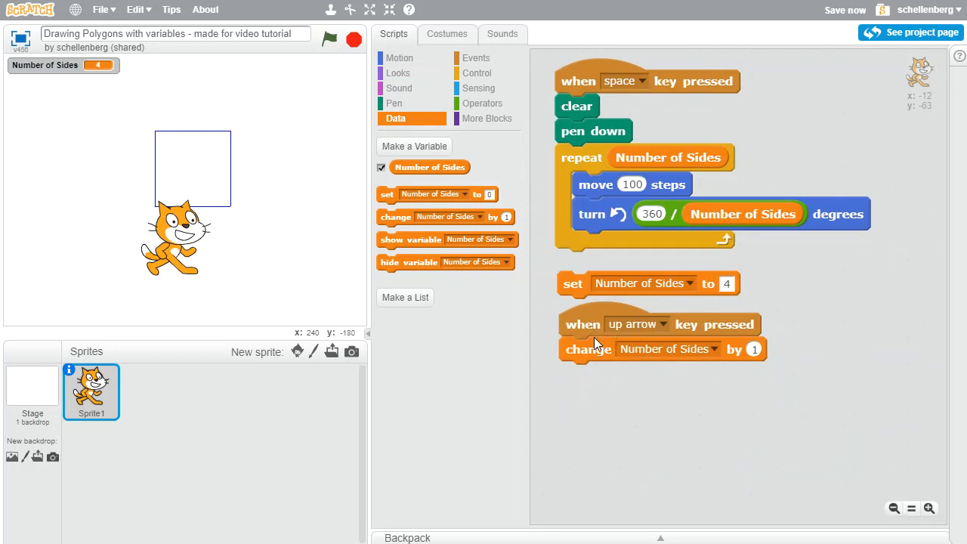
- Duplicate the up-arrow script into a down-arrow script that changes Number of Sides by -1
right_click(589, 325)
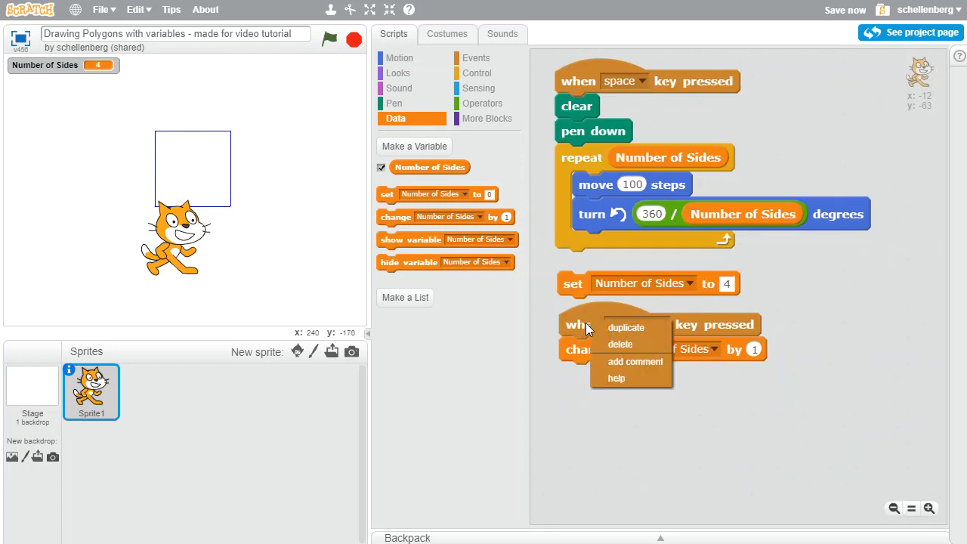
left_click(625, 327)
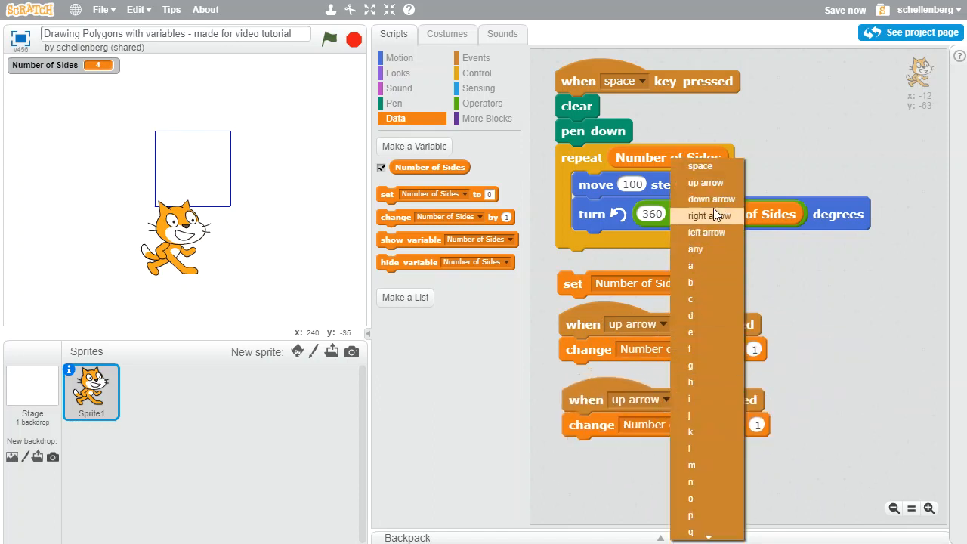
left_click(709, 200)
type("-1")
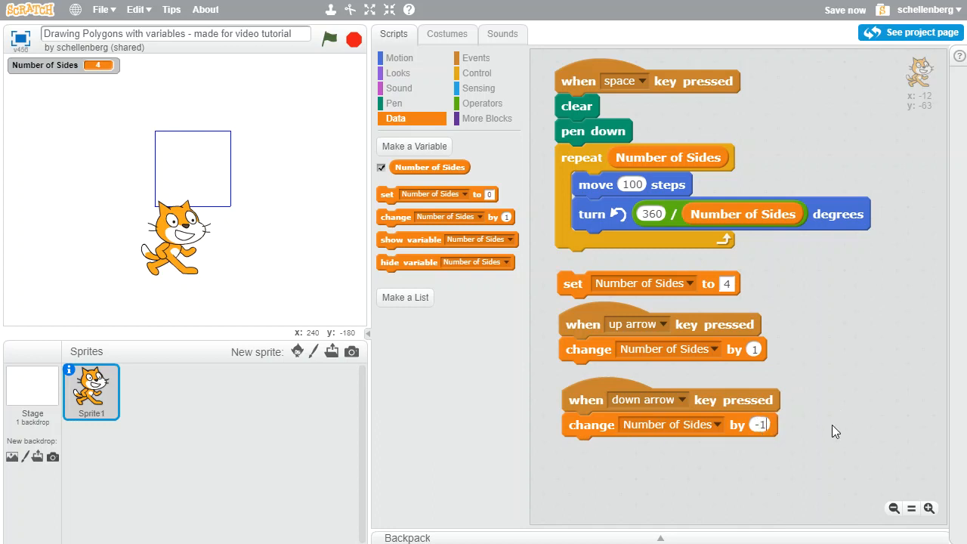
mouse_move(716, 408)
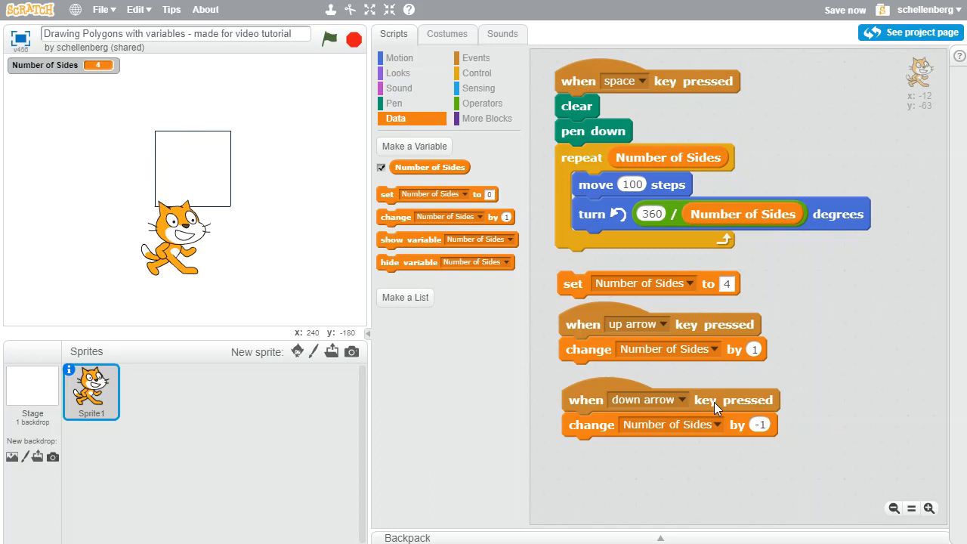
left_click(844, 9)
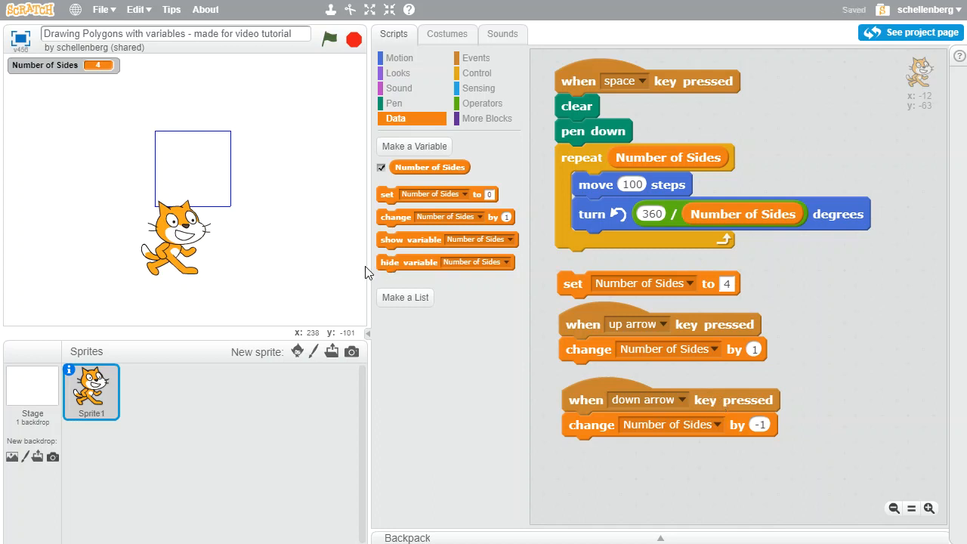
mouse_move(296, 221)
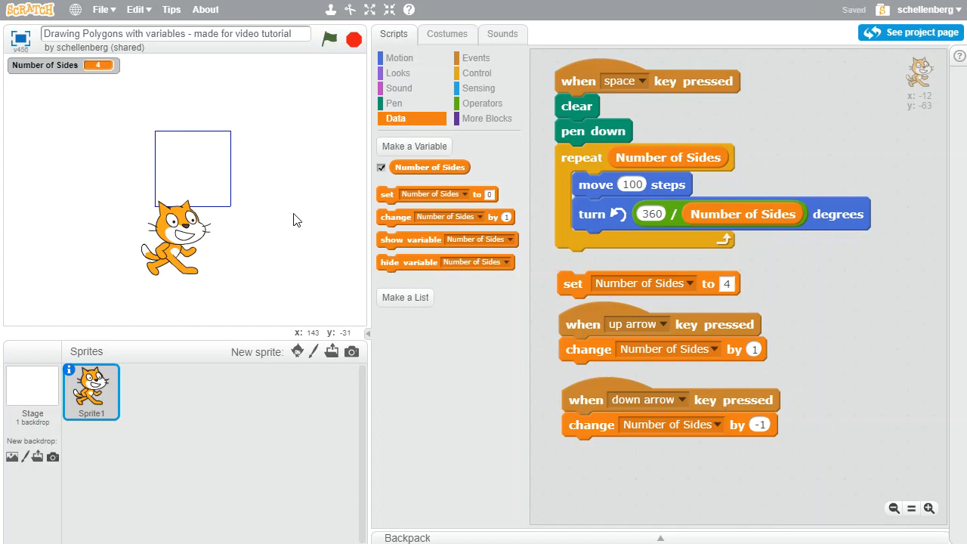
mouse_move(321, 207)
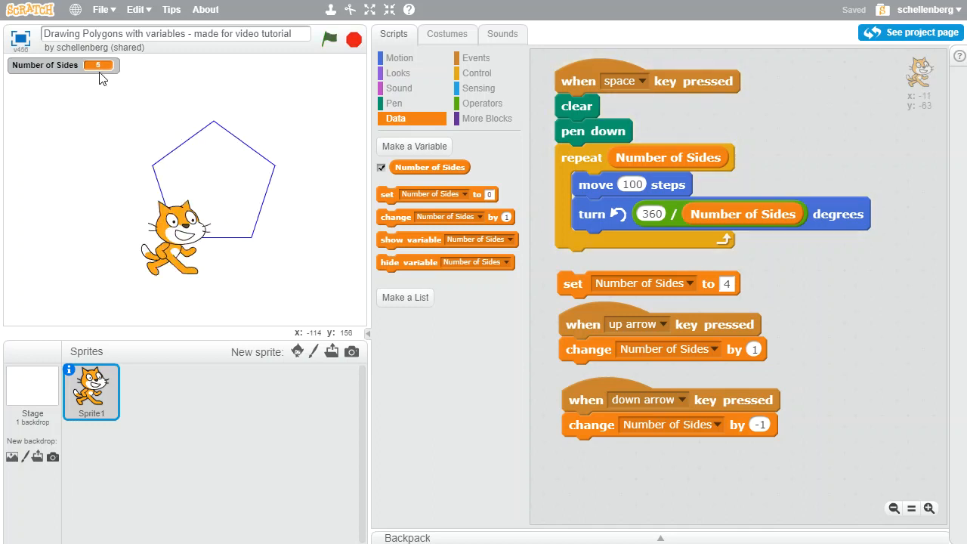
- Test the arrow keys, switching the drawn polygon between pentagon and square
key("Down")
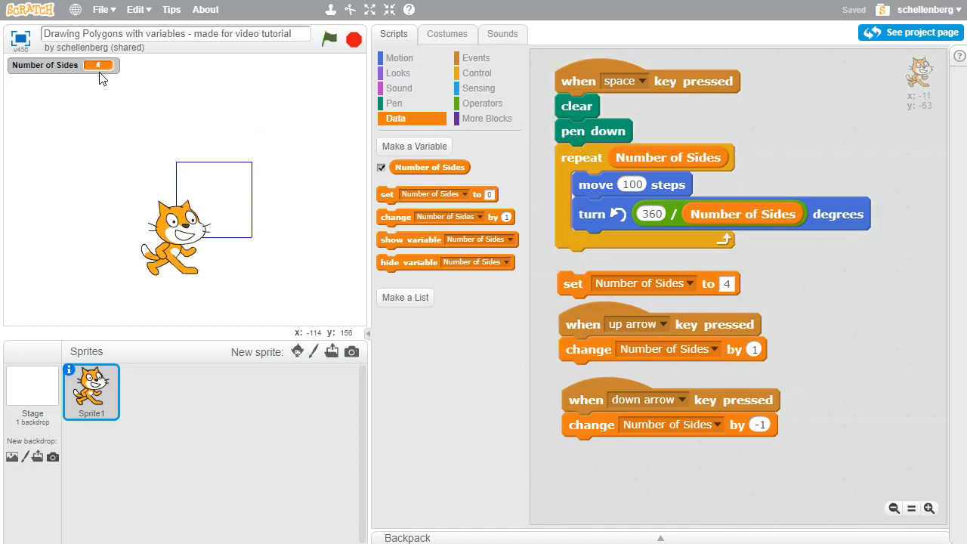
key("up")
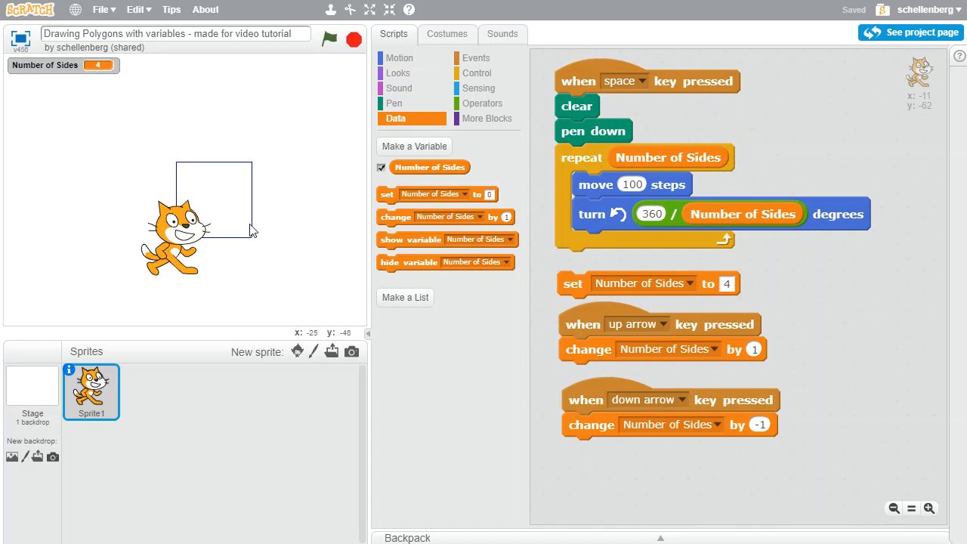
mouse_move(245, 228)
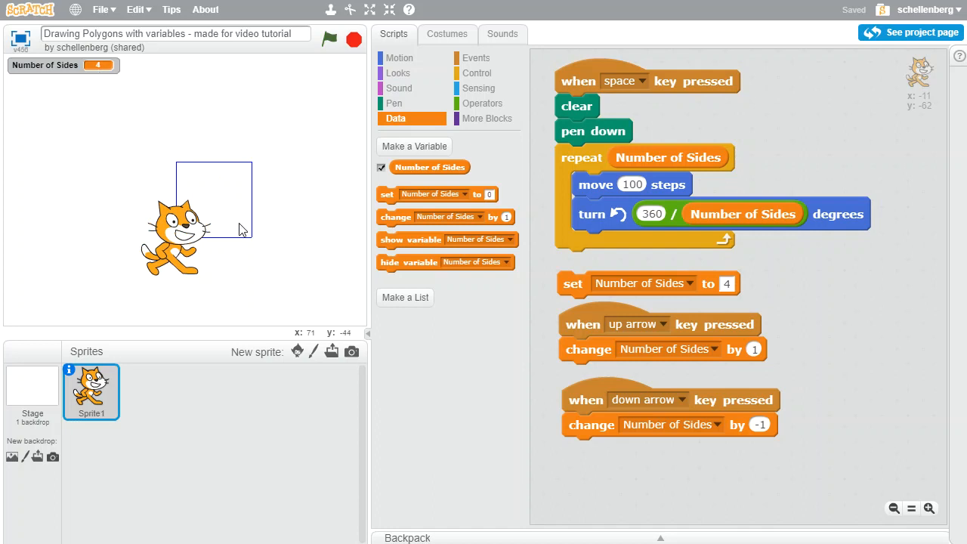
mouse_move(222, 134)
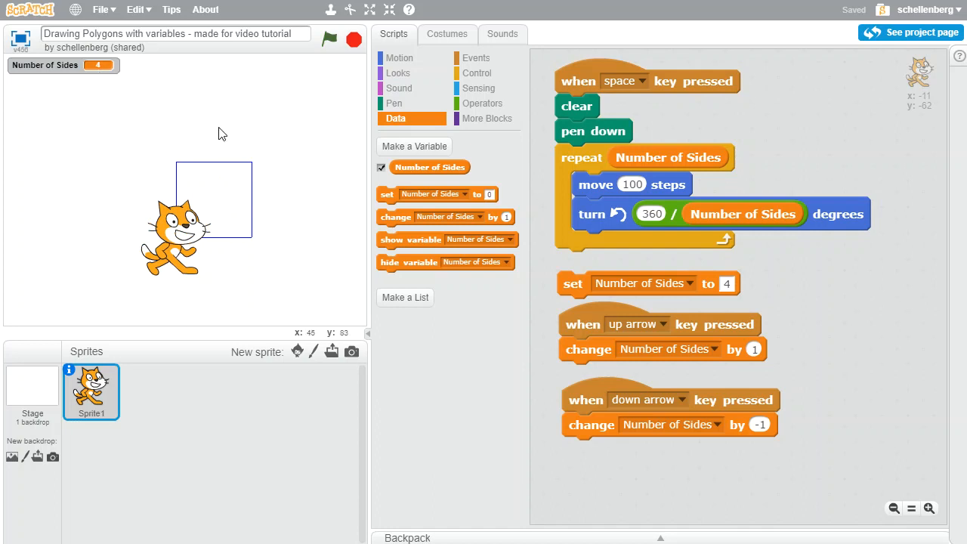
mouse_move(258, 216)
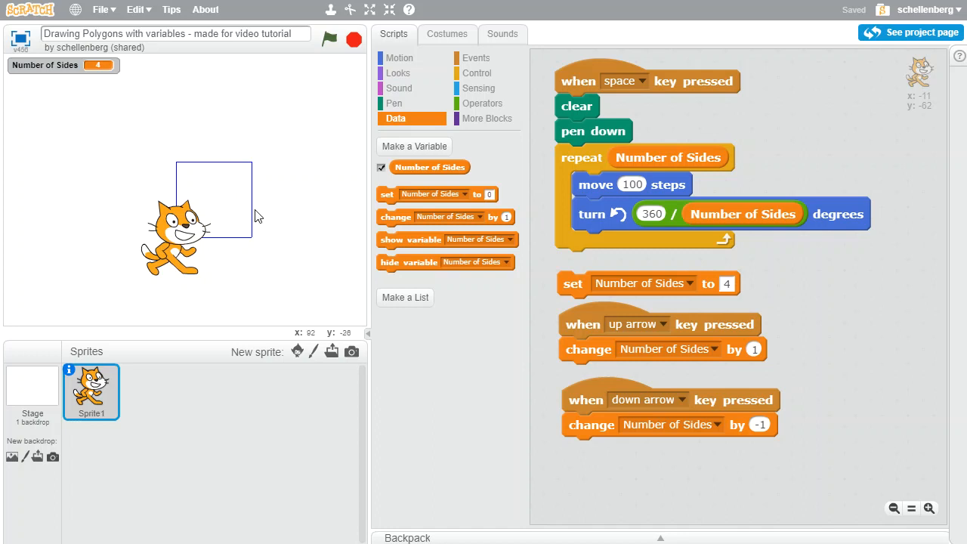
mouse_move(190, 180)
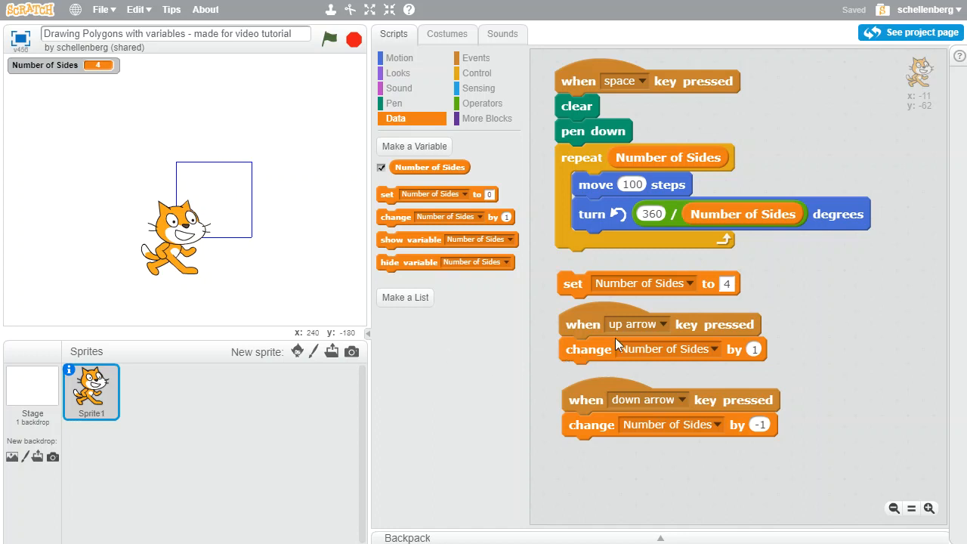
- Move the arrow-key scripts lower and bring up the Control blocks for an outer repeat
left_click_drag(647, 284, 565, 287)
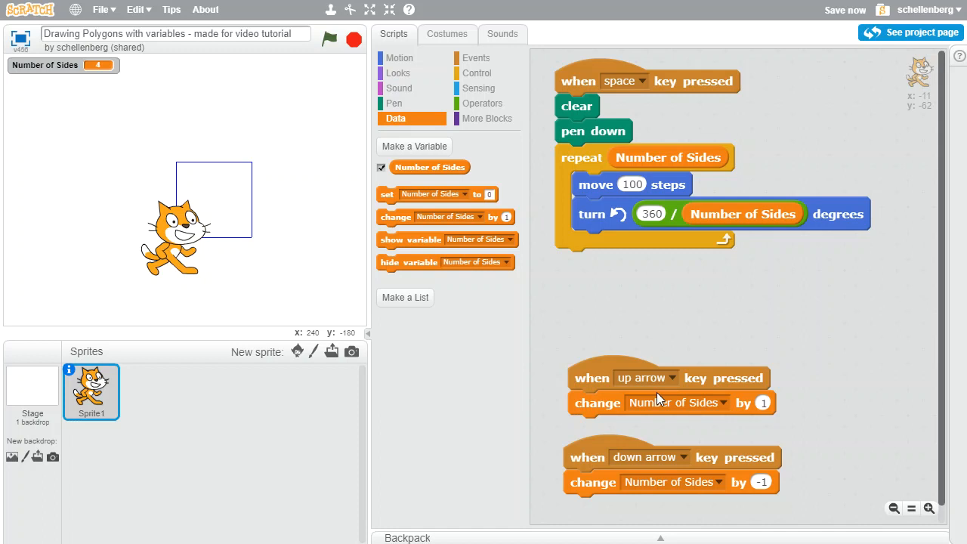
mouse_move(622, 308)
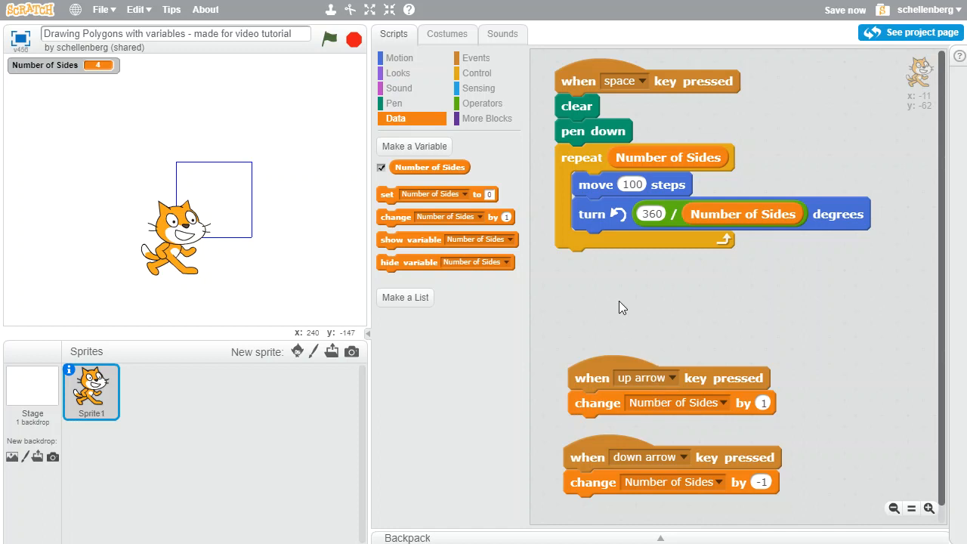
mouse_move(201, 194)
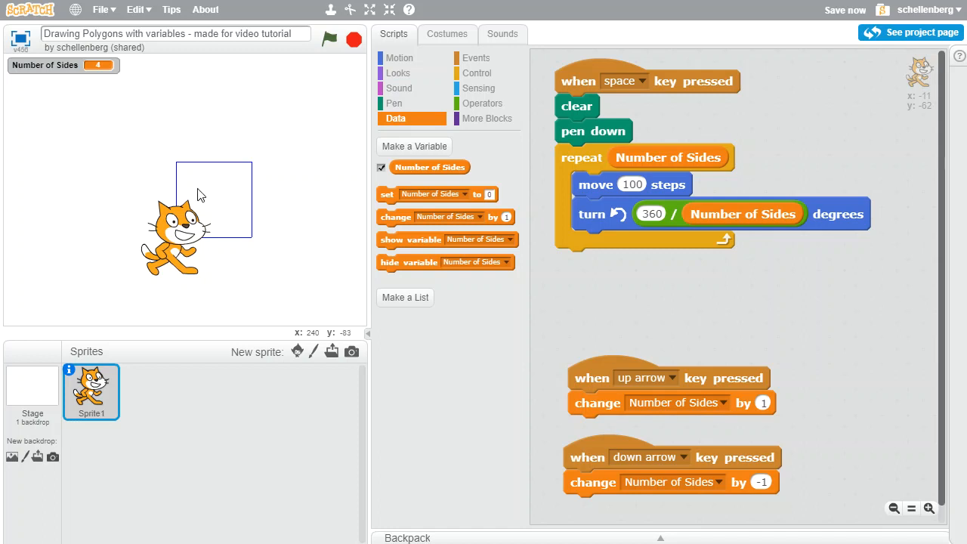
mouse_move(519, 88)
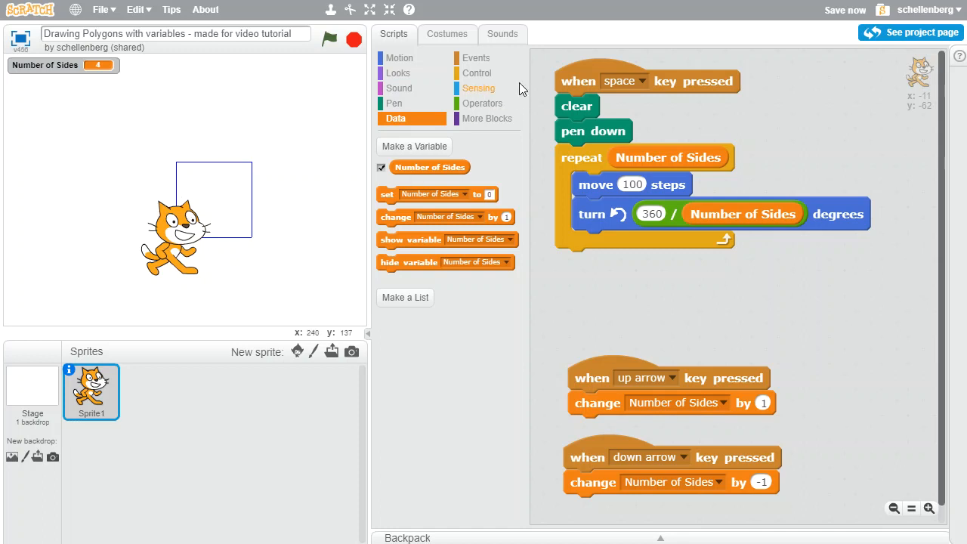
left_click(477, 73)
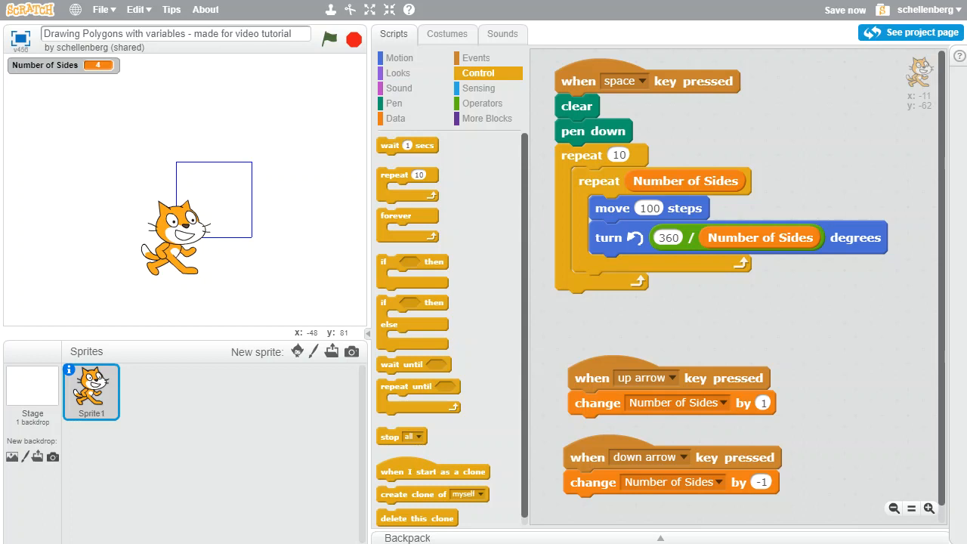
mouse_move(234, 204)
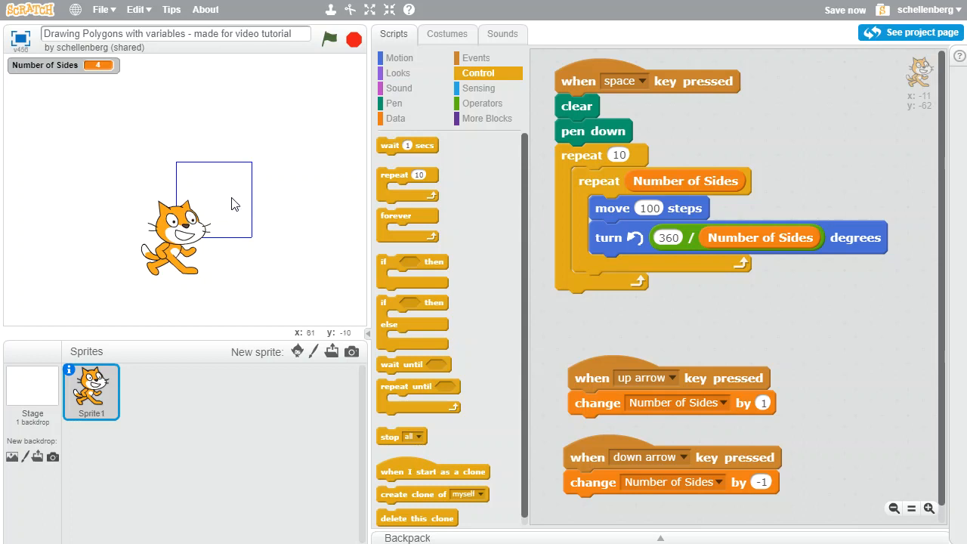
mouse_move(233, 203)
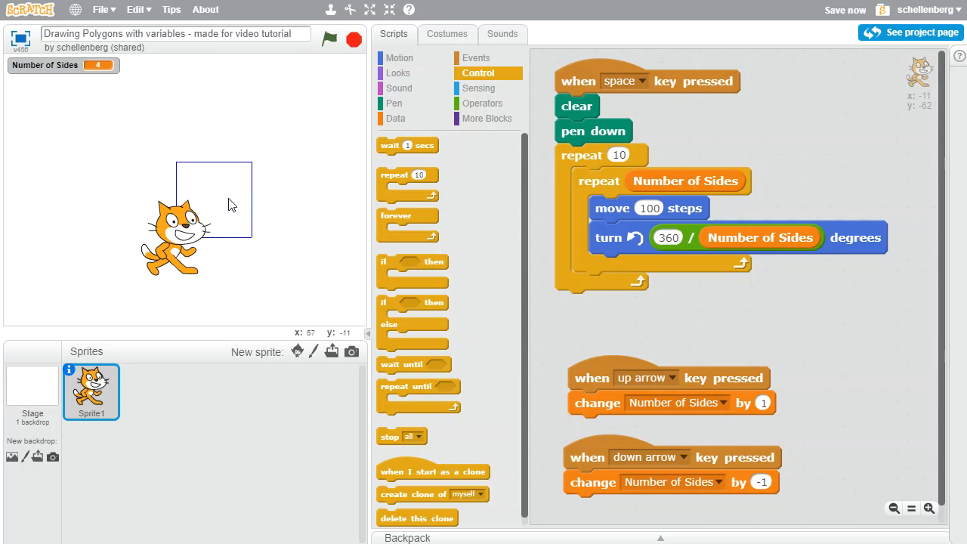
mouse_move(210, 248)
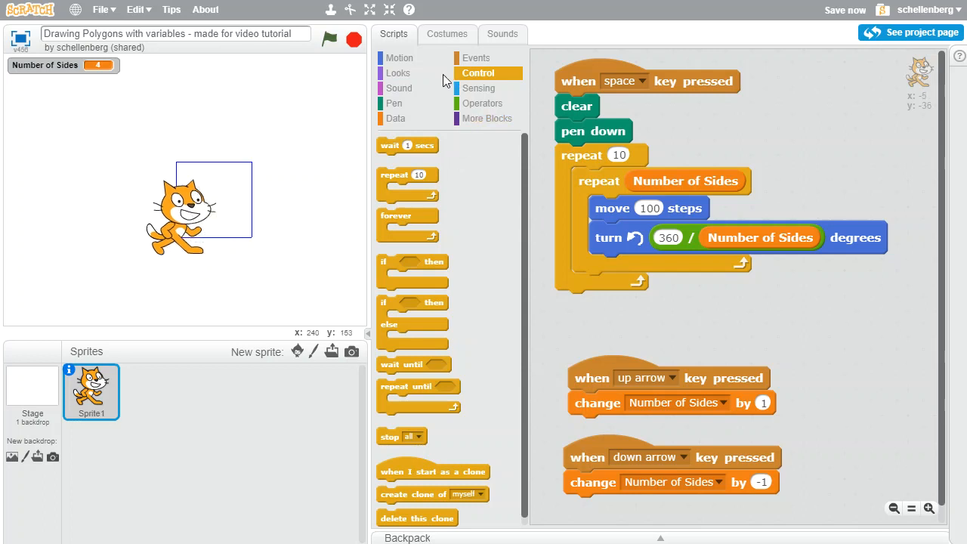
- Add a turn 36 degrees after each polygon and run to draw ten rotated squares
left_click(399, 58)
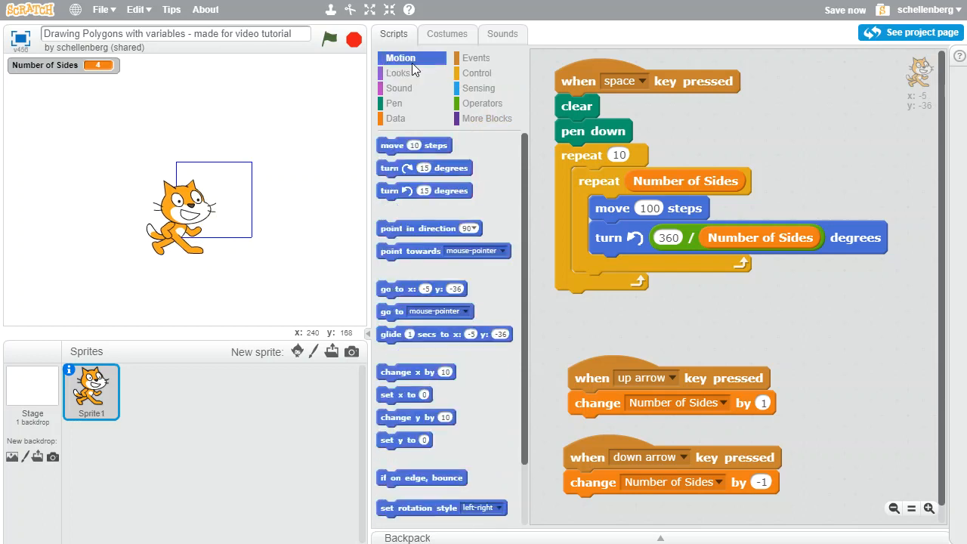
mouse_move(420, 196)
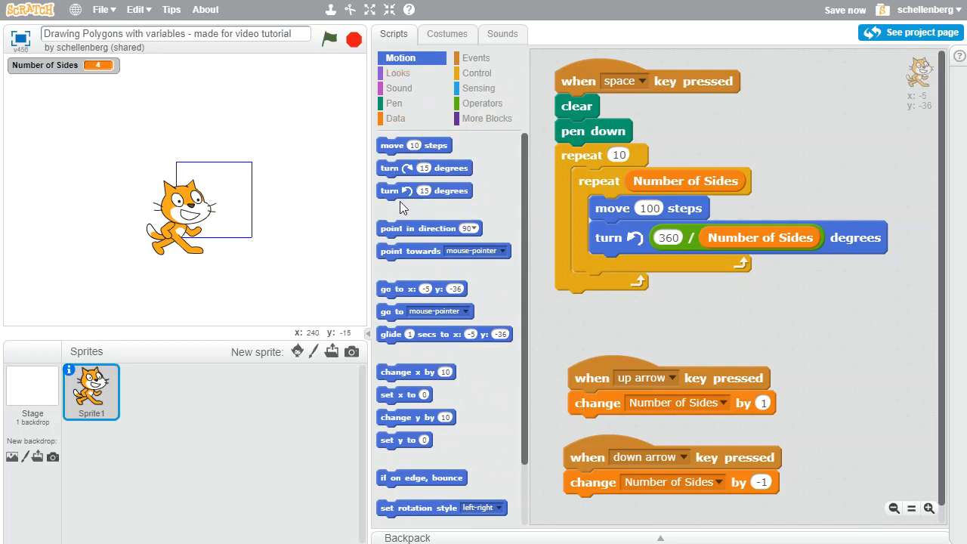
left_click_drag(423, 190, 649, 293)
type("36")
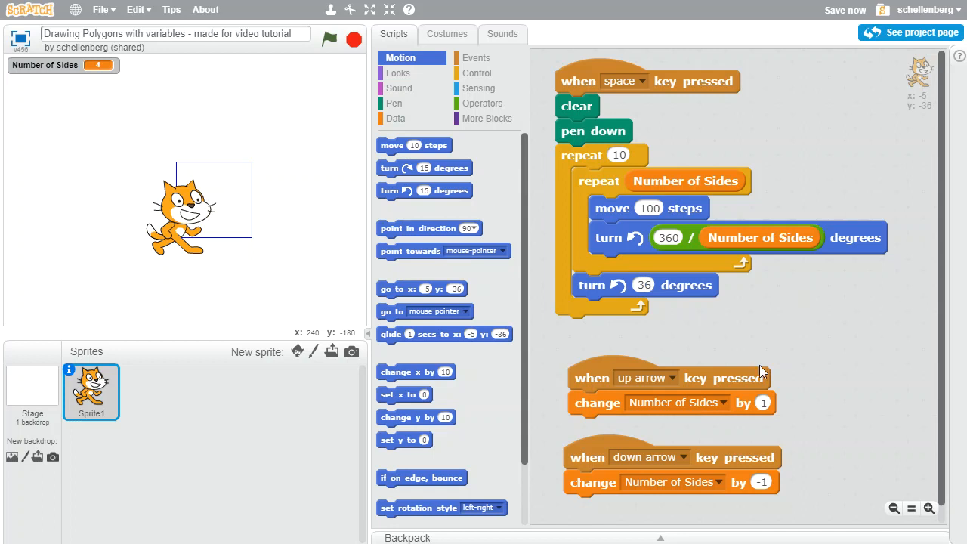
mouse_move(612, 395)
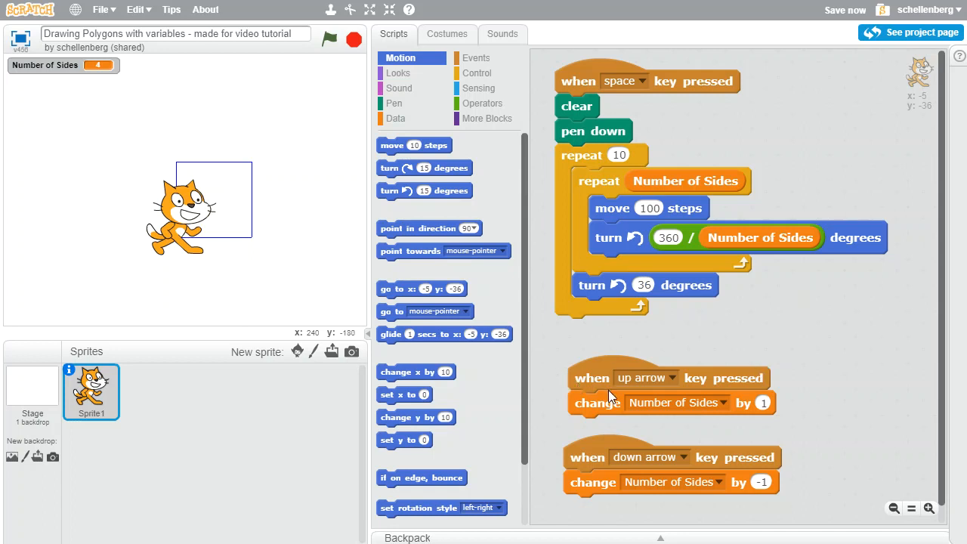
left_click(329, 40)
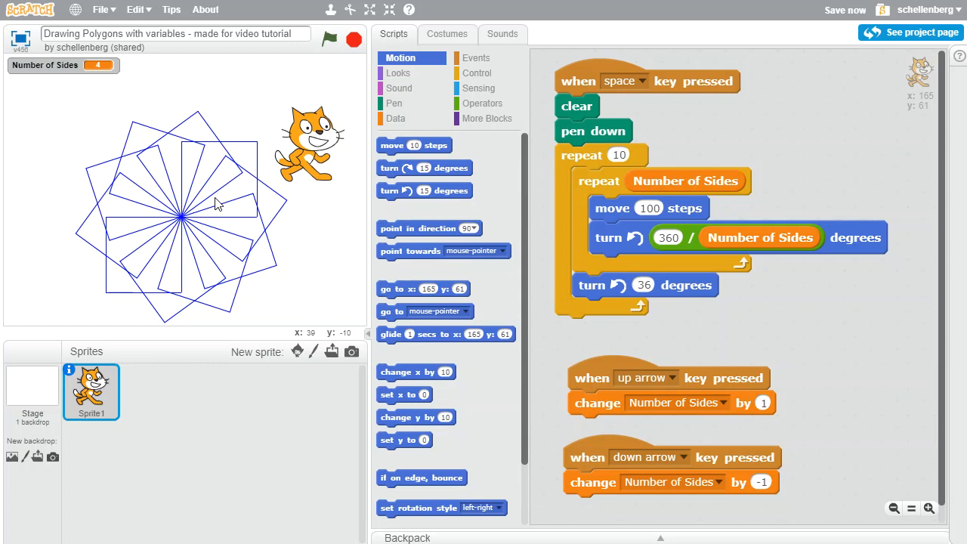
mouse_move(620, 165)
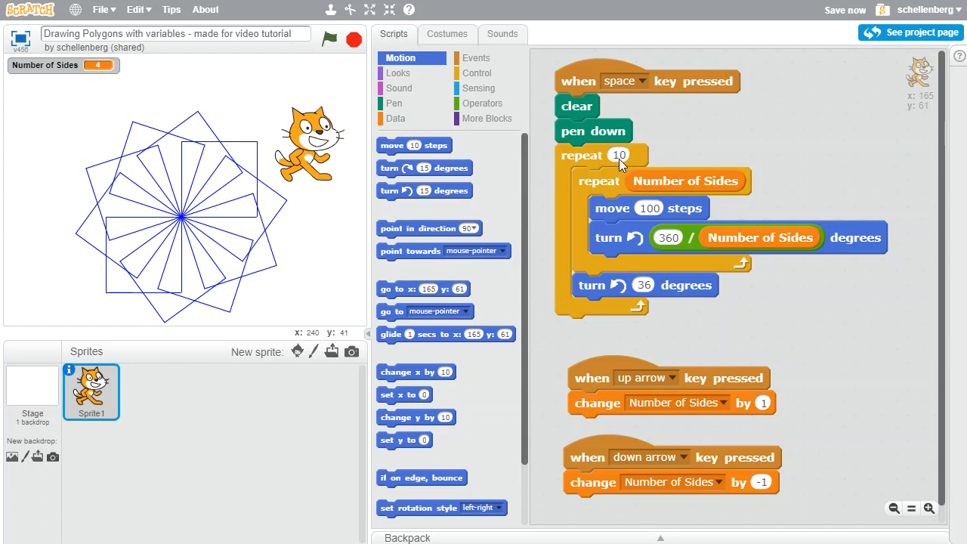
mouse_move(624, 160)
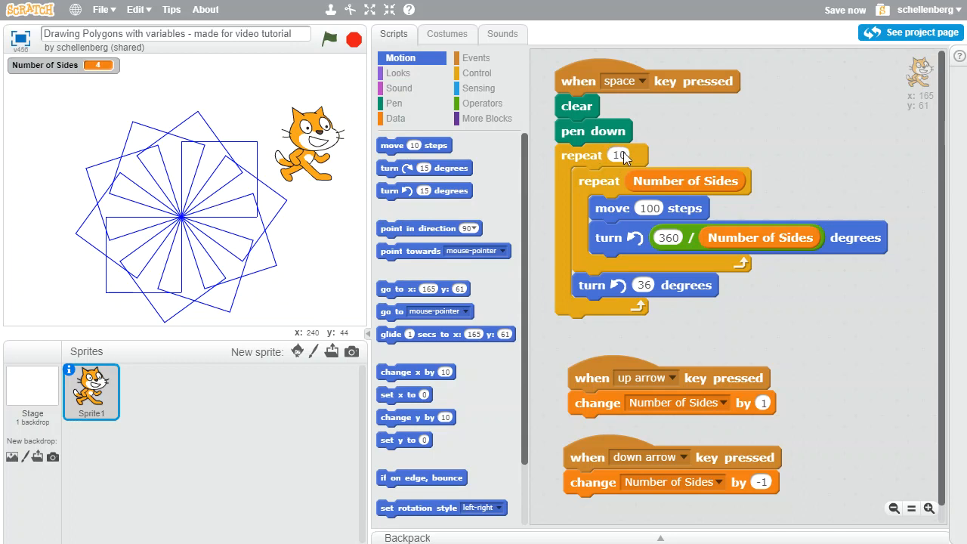
mouse_move(603, 184)
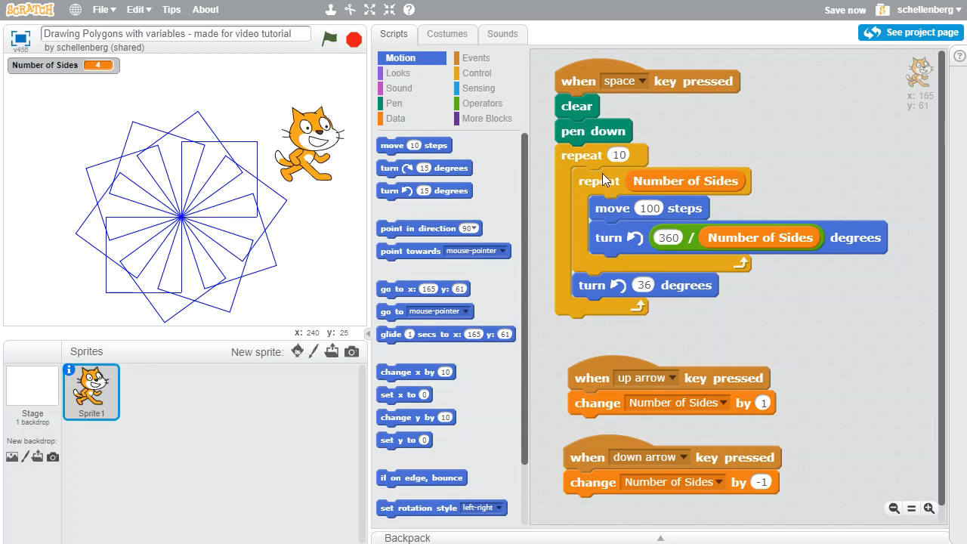
mouse_move(586, 300)
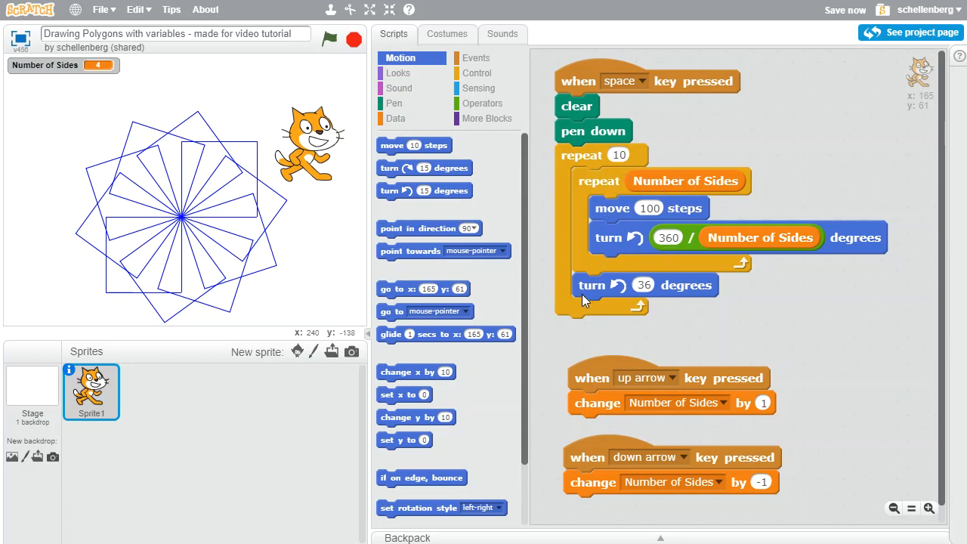
mouse_move(604, 290)
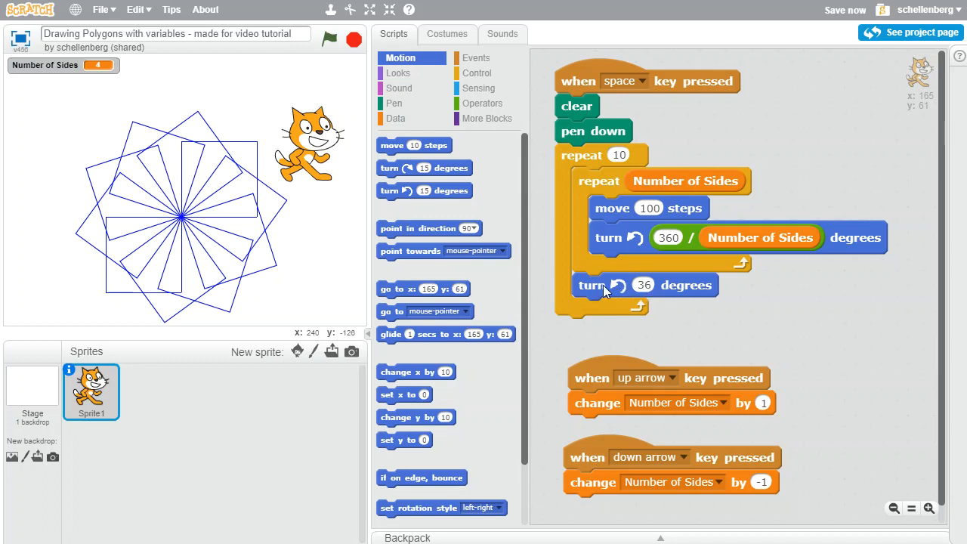
mouse_move(643, 293)
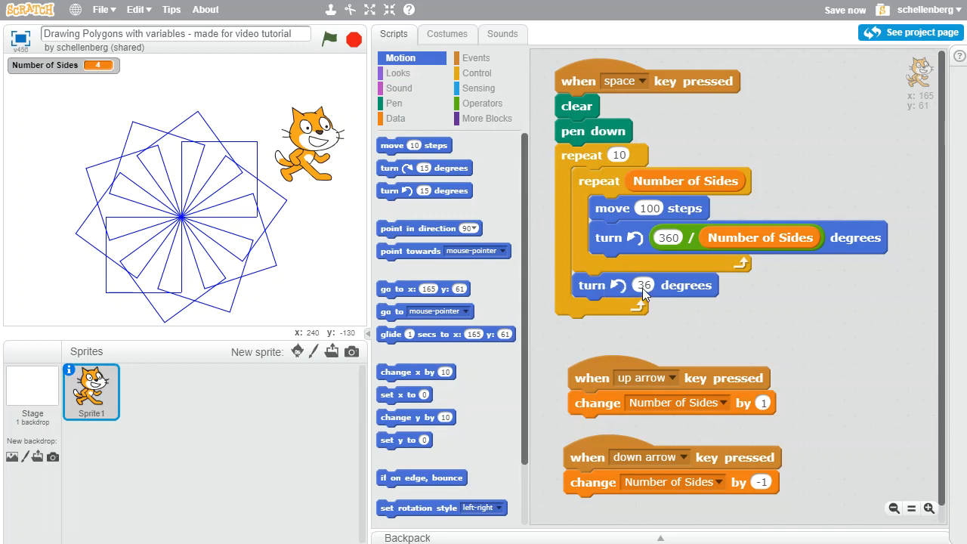
mouse_move(344, 187)
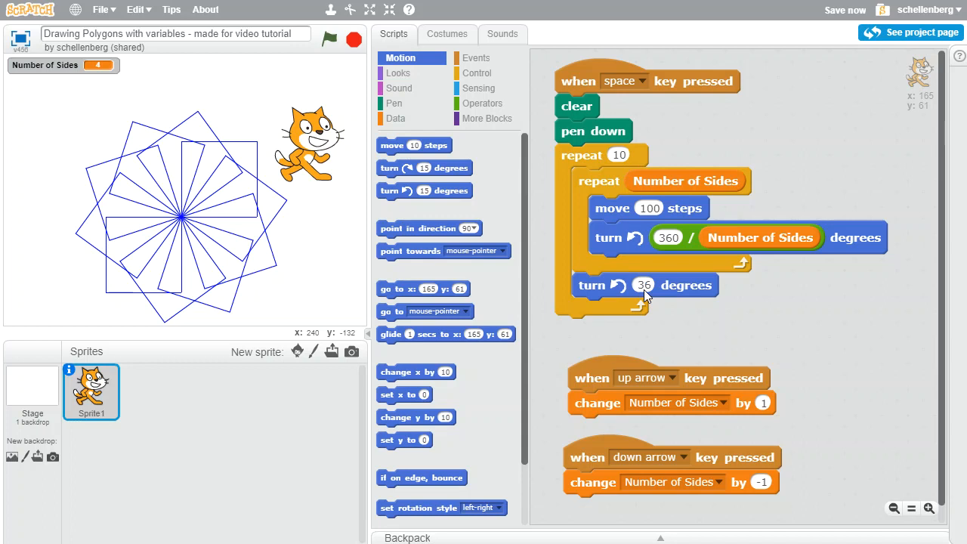
mouse_move(618, 160)
type("6")
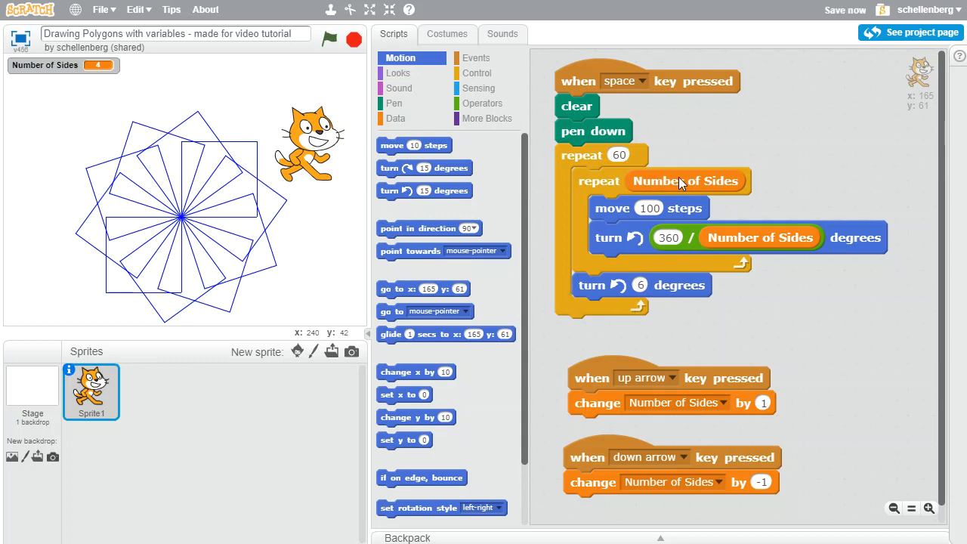
mouse_move(616, 169)
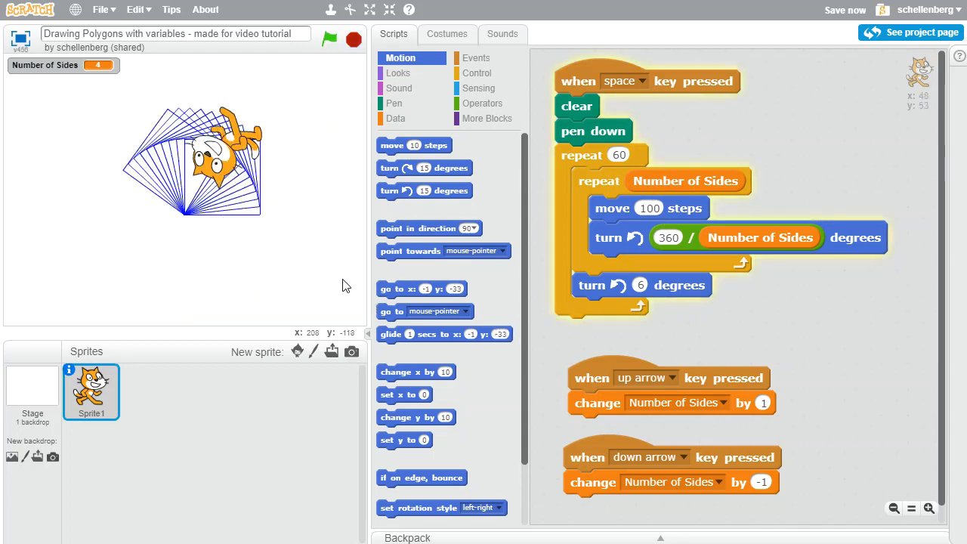
- Run the script with repeat 60 and turn 6 degrees, drawing a dense rosette
left_click(329, 39)
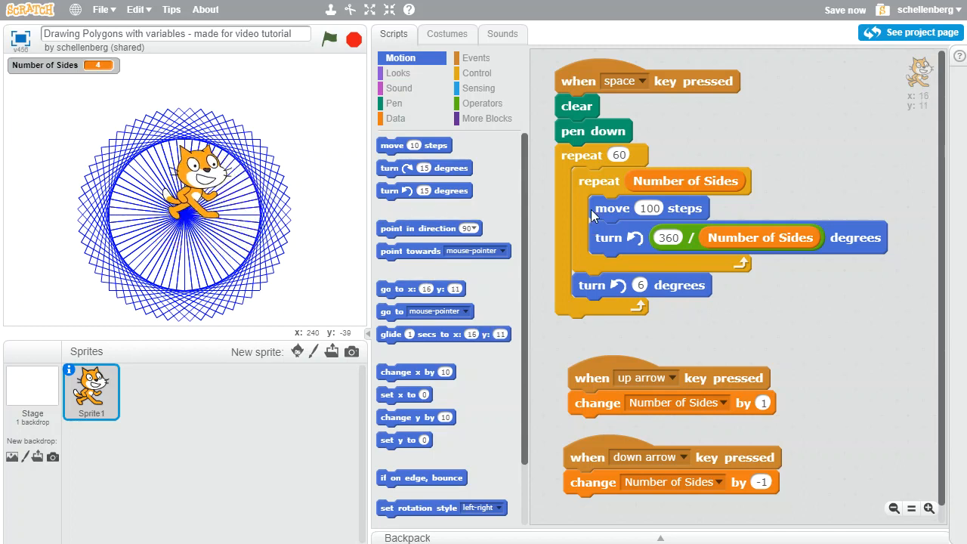
mouse_move(613, 175)
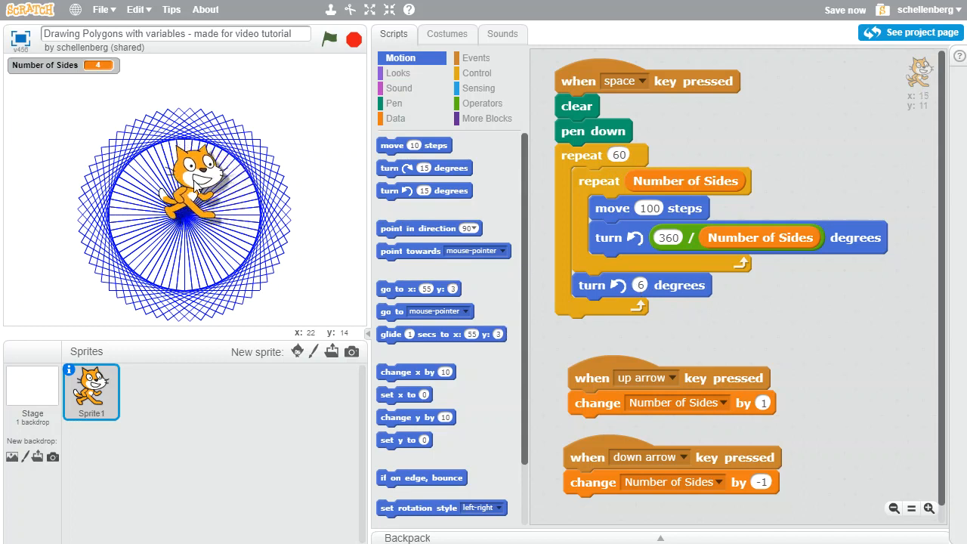
- Replace the fixed 6-degree turn with a 360 / 60 division block
left_click(483, 103)
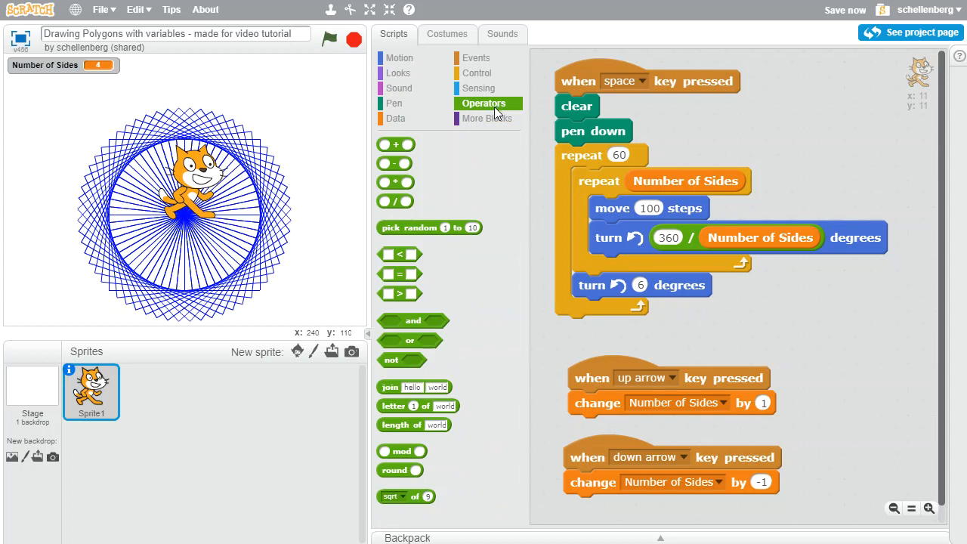
mouse_move(395, 201)
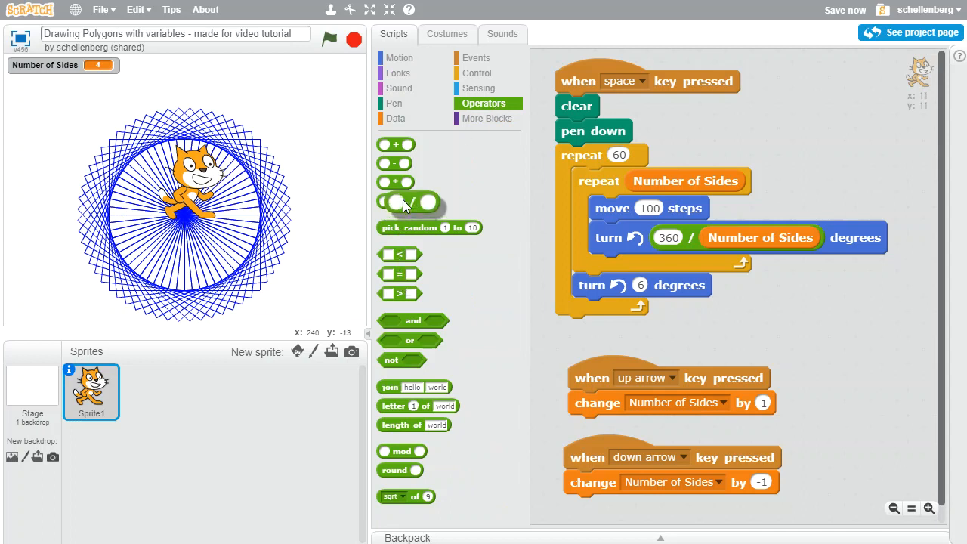
left_click_drag(392, 201, 661, 299)
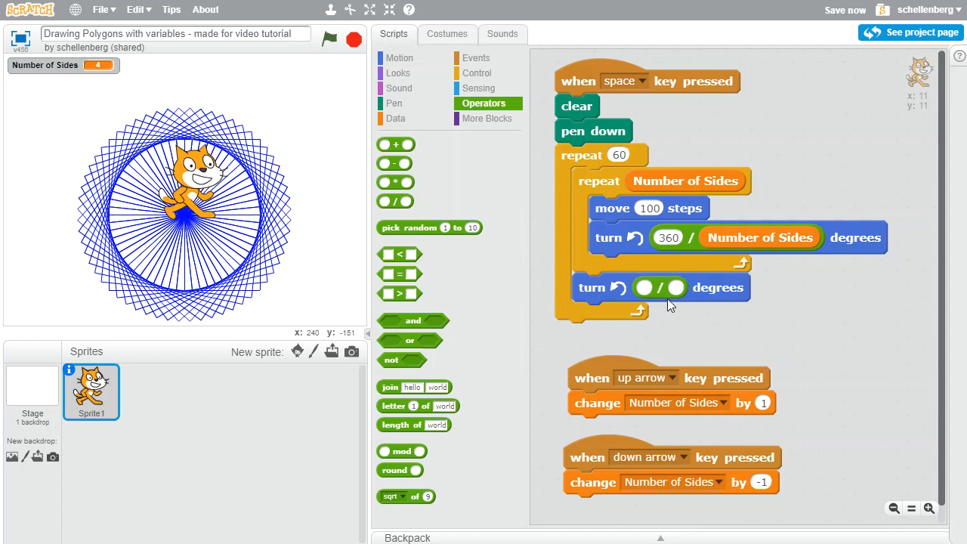
left_click(644, 287)
type("360")
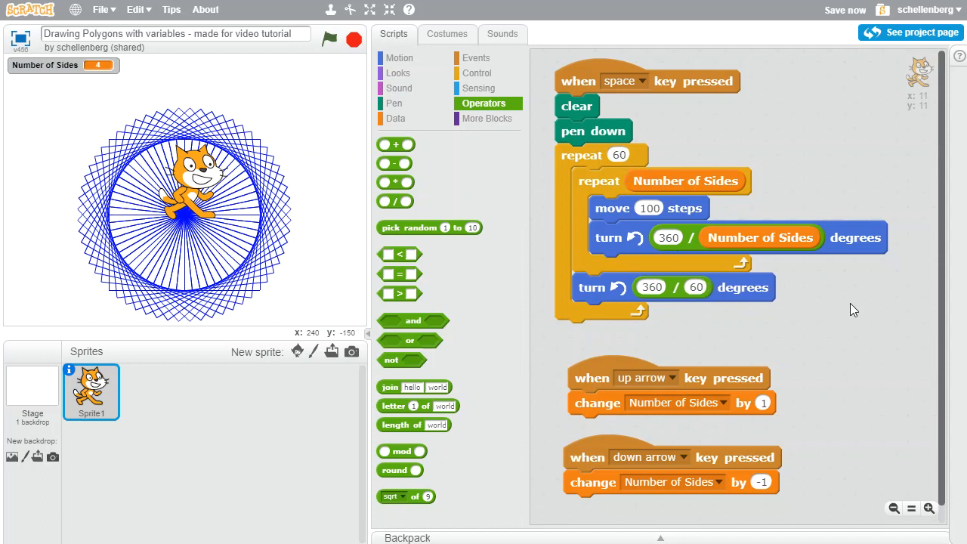
mouse_move(783, 251)
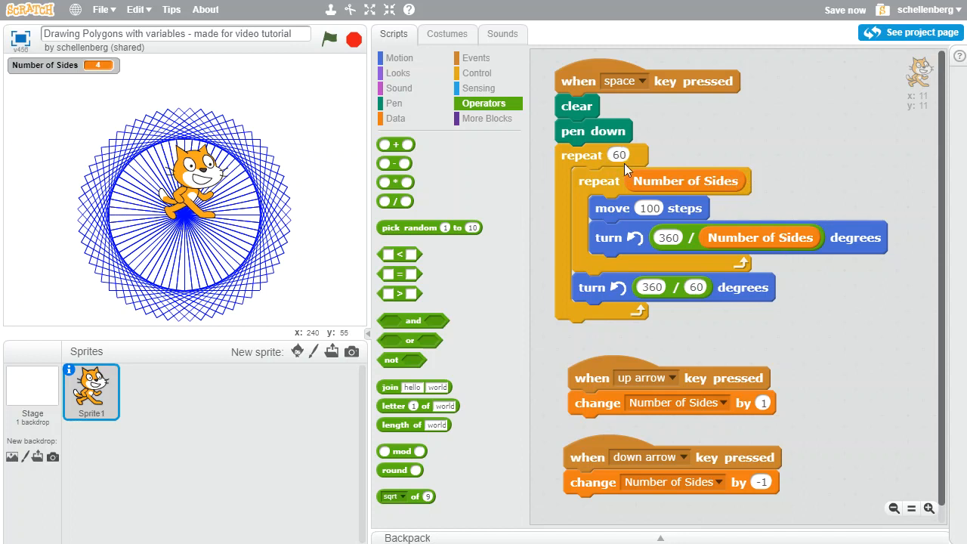
mouse_move(627, 168)
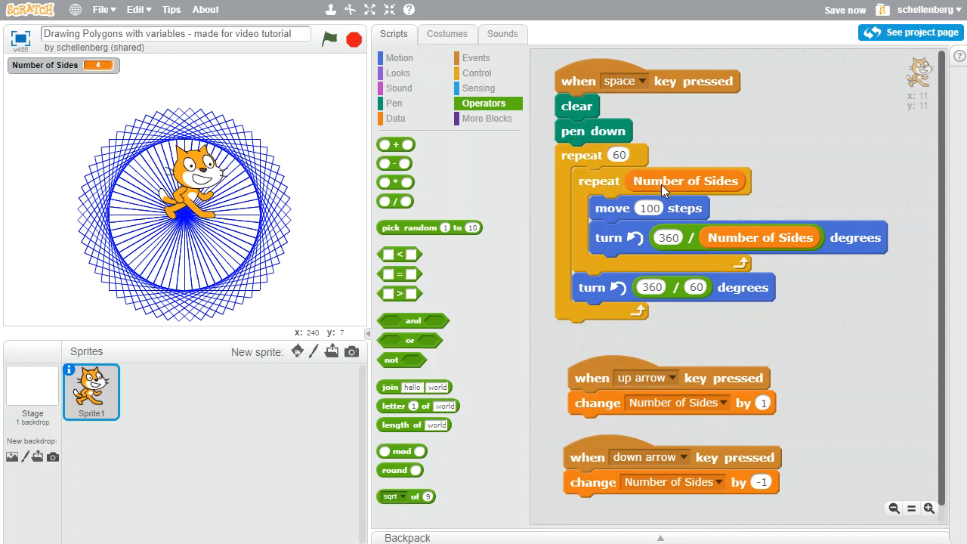
- Create a Shapes in Image variable and add a block setting it to 5
left_click(395, 118)
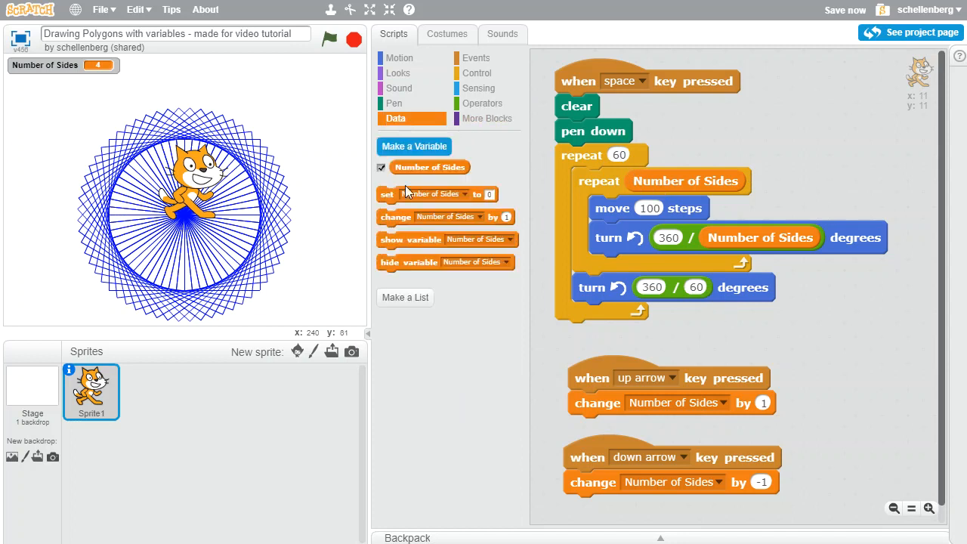
left_click(414, 145)
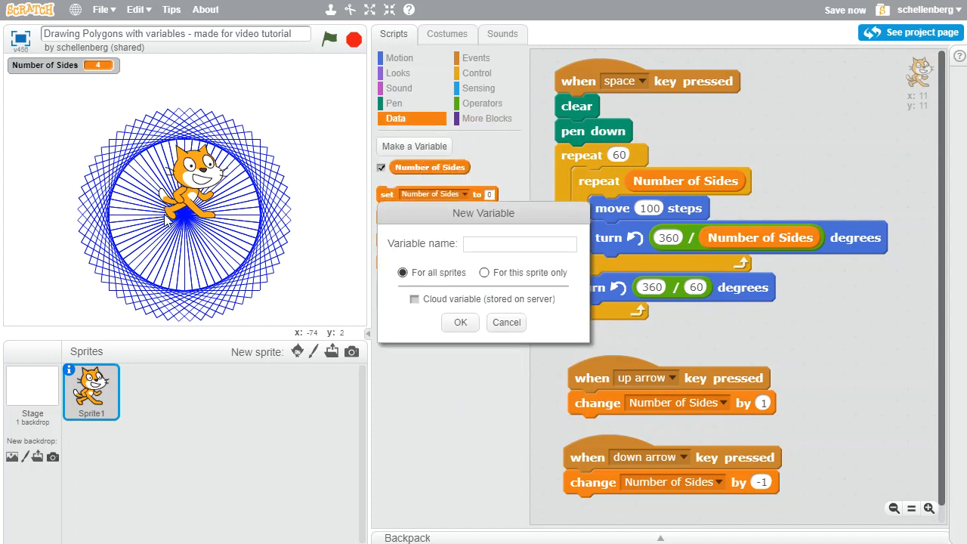
type("s")
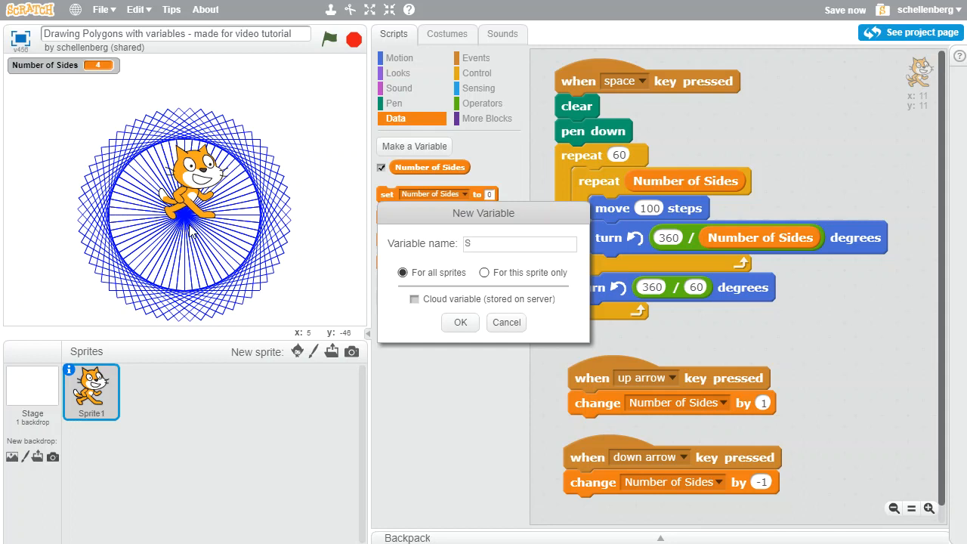
type("hapes in")
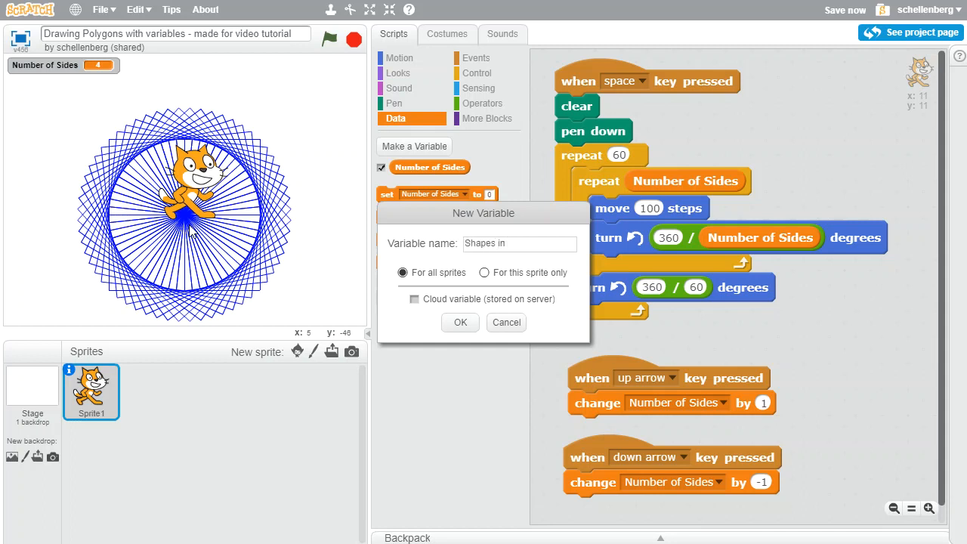
left_click(459, 323)
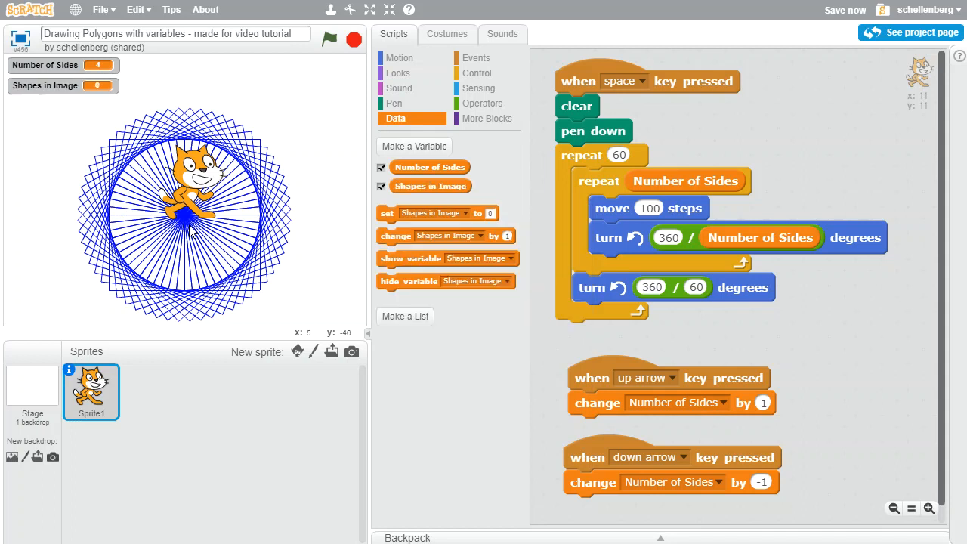
mouse_move(398, 214)
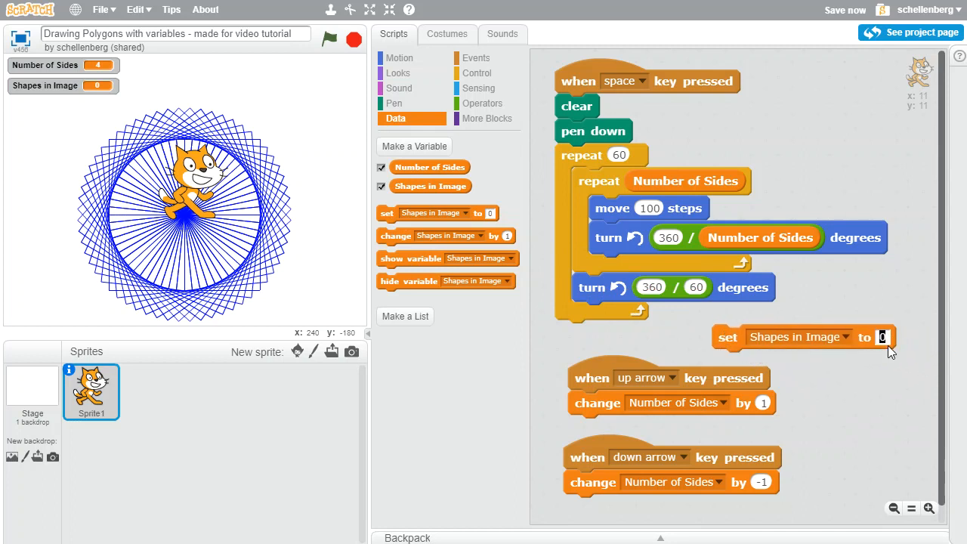
type("5")
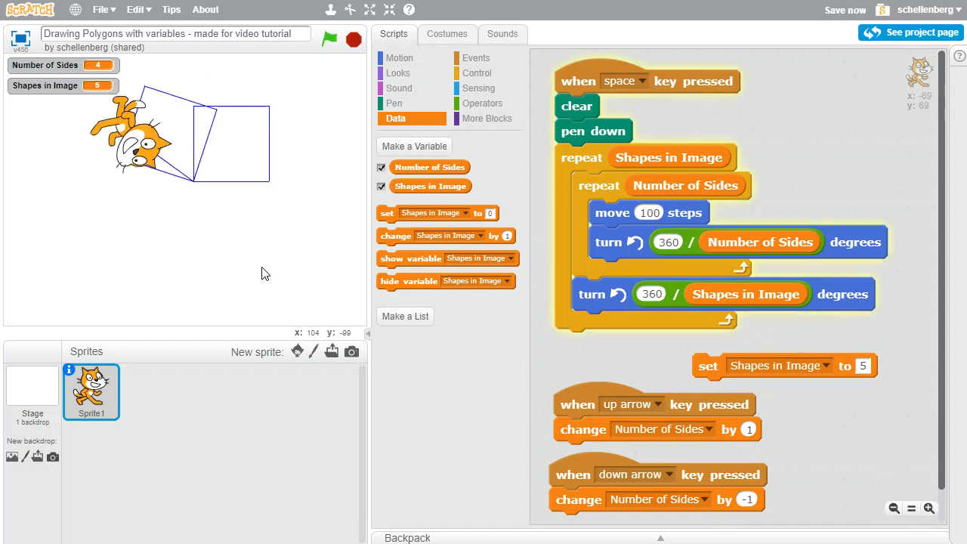
- Run the pattern with Shapes in Image at 5, 12 and finally 8 rotated squares
left_click(329, 40)
type("12")
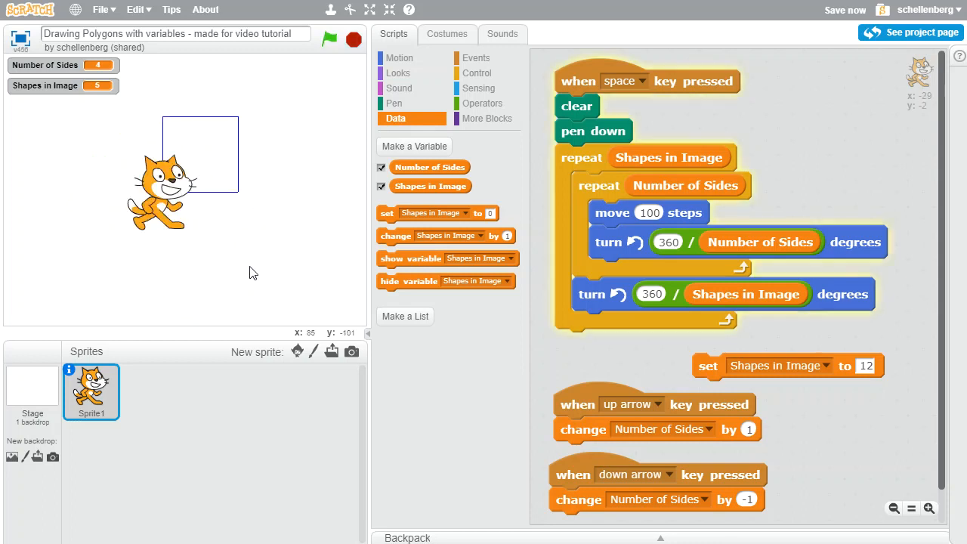
left_click(330, 39)
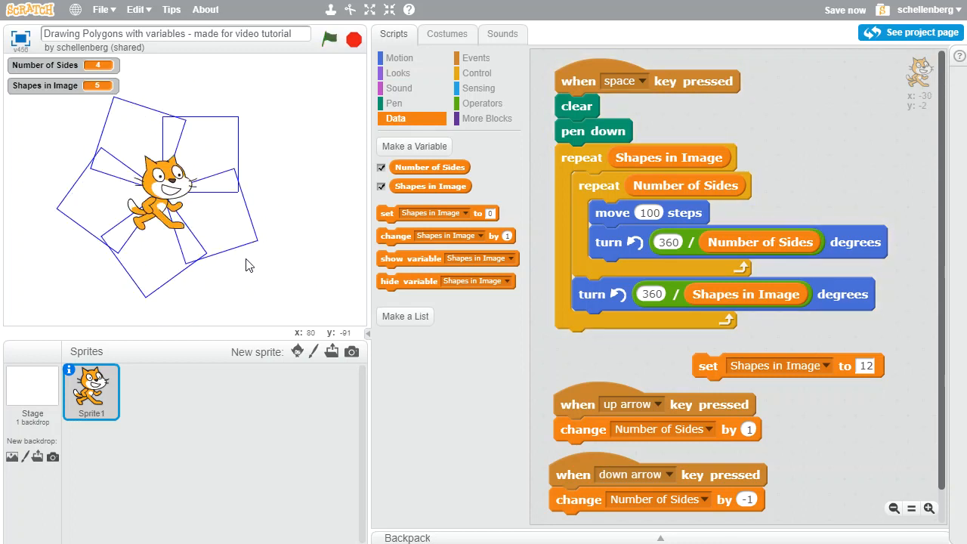
mouse_move(360, 293)
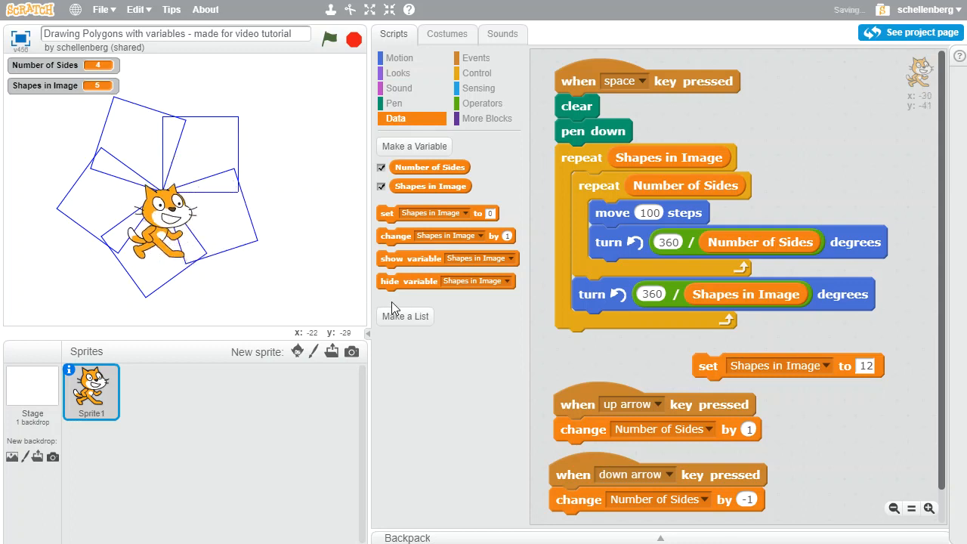
mouse_move(758, 352)
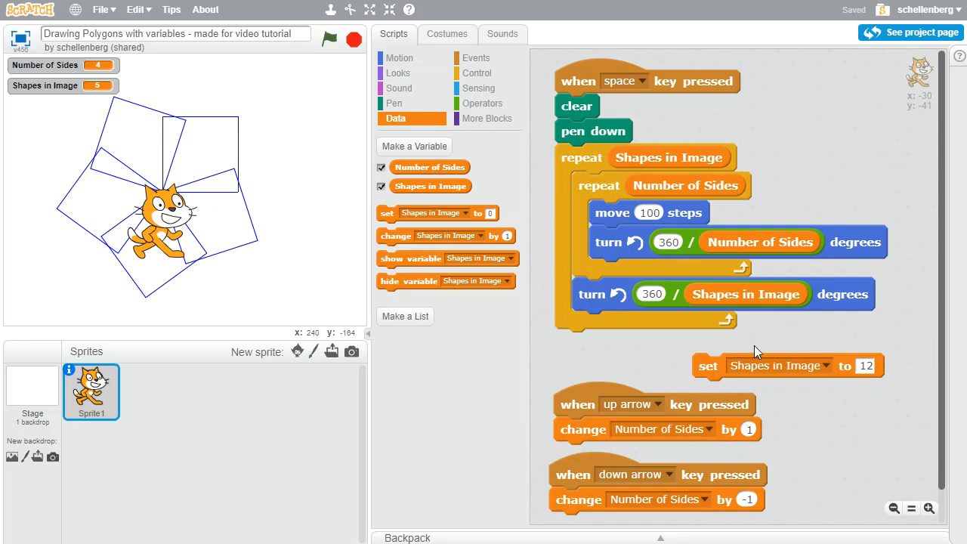
mouse_move(708, 370)
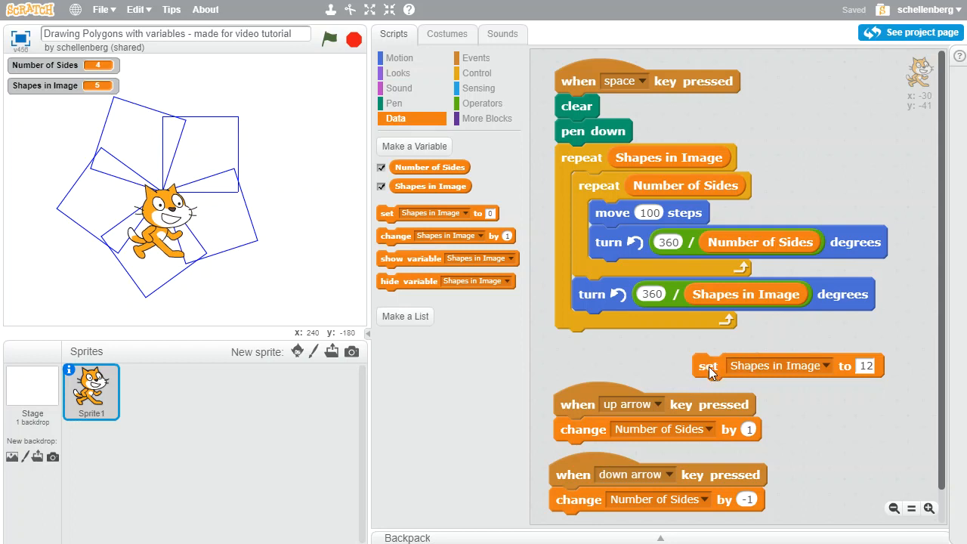
left_click(707, 366)
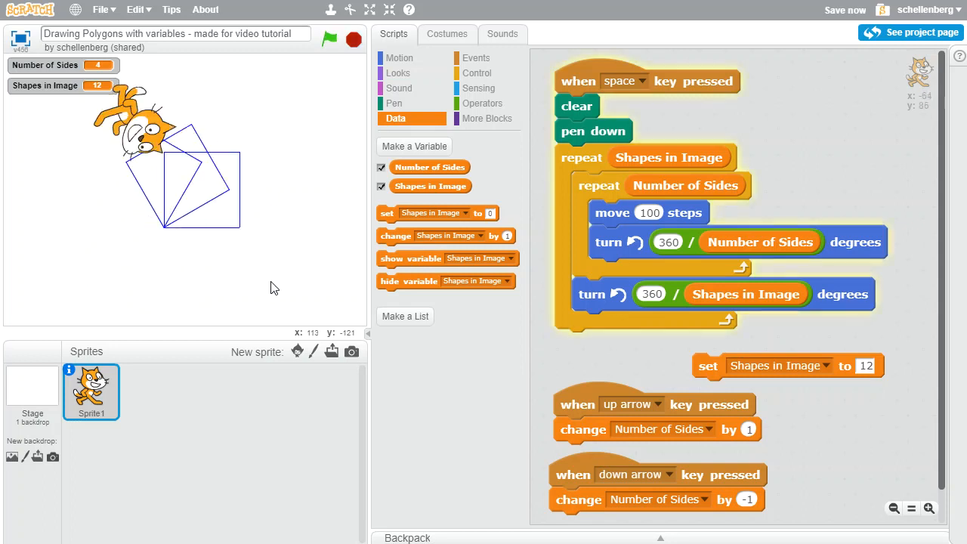
left_click(330, 39)
type("8")
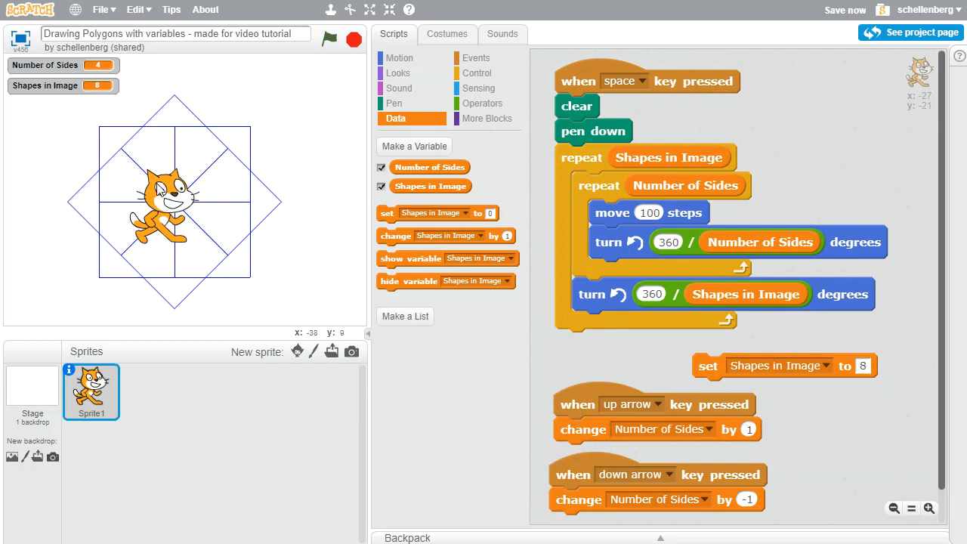
mouse_move(591, 178)
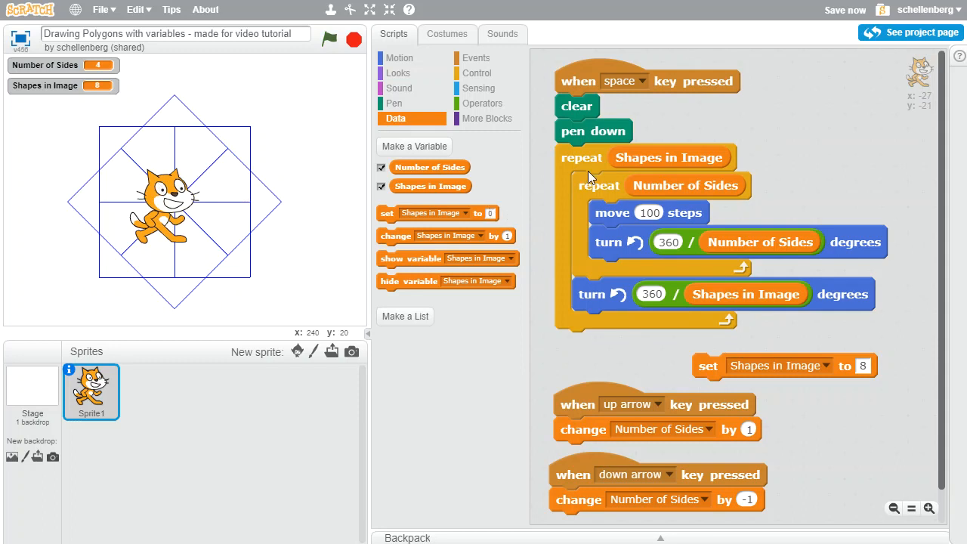
mouse_move(557, 181)
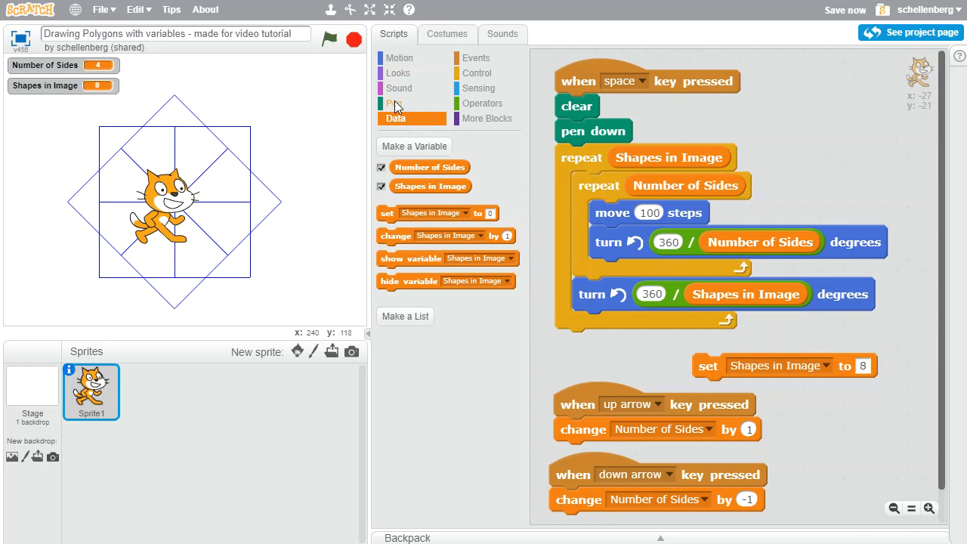
- Add 'change pen color by 10' after each square's turn so 40 squares form a rainbow ring
left_click(393, 103)
type("40")
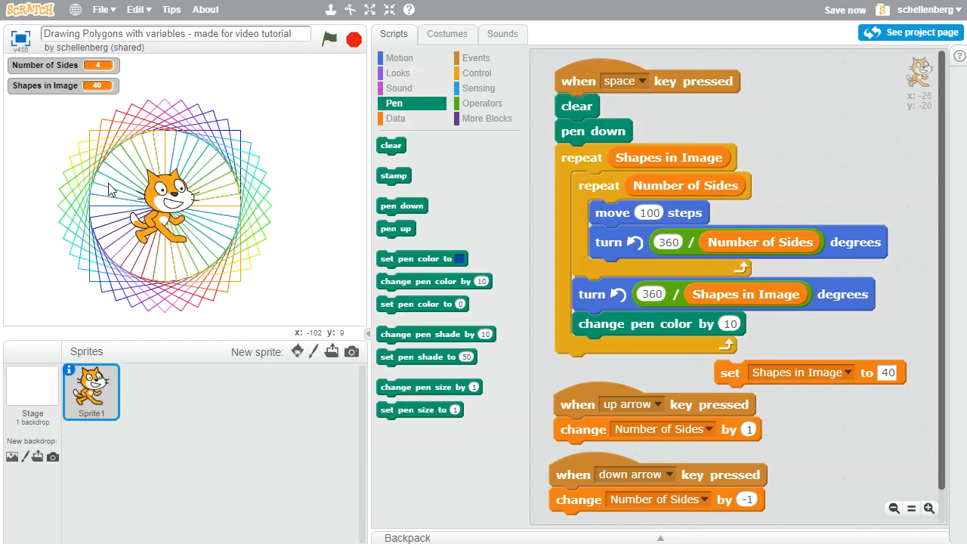
mouse_move(250, 235)
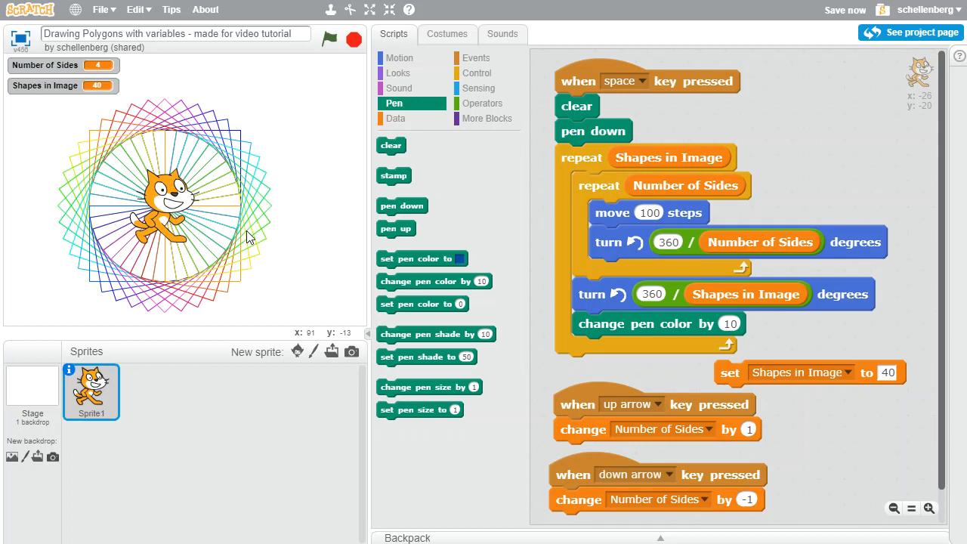
mouse_move(242, 243)
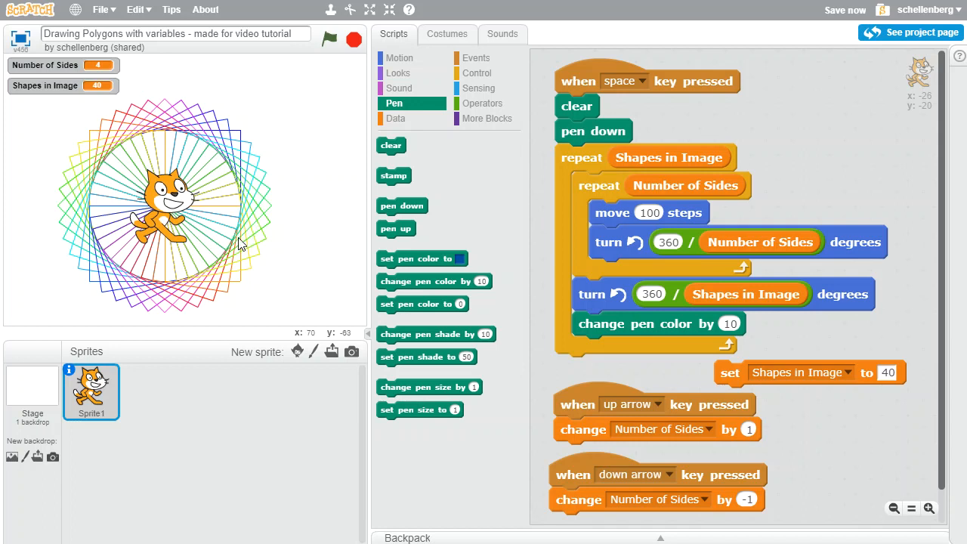
mouse_move(249, 243)
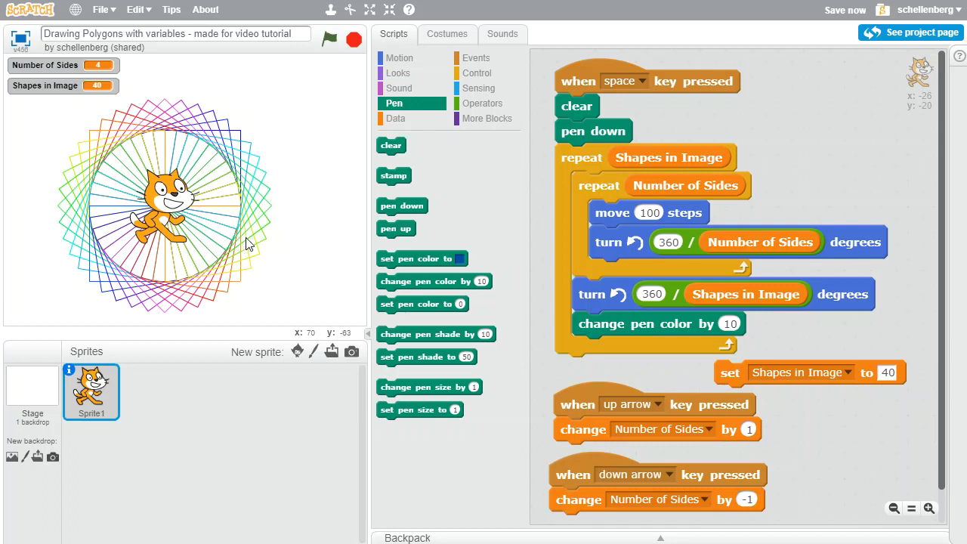
mouse_move(710, 407)
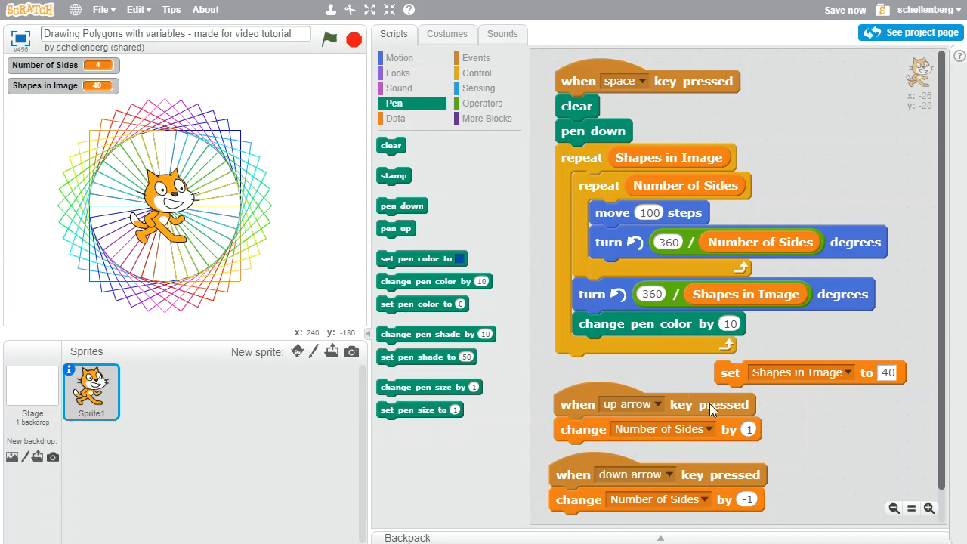
- Lower Number of Sides to 3 and redraw the stage as a multicoloured ring of 12 triangles
key("Down")
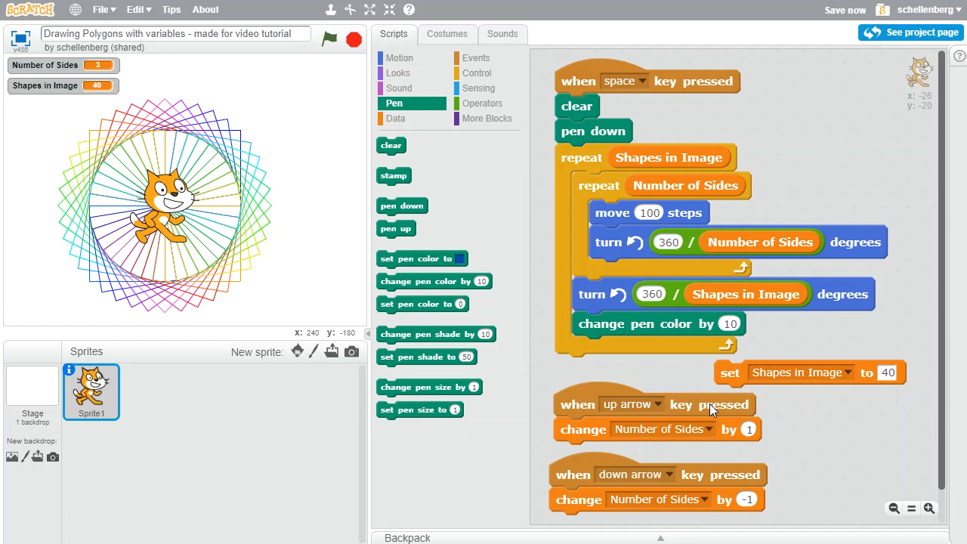
mouse_move(547, 283)
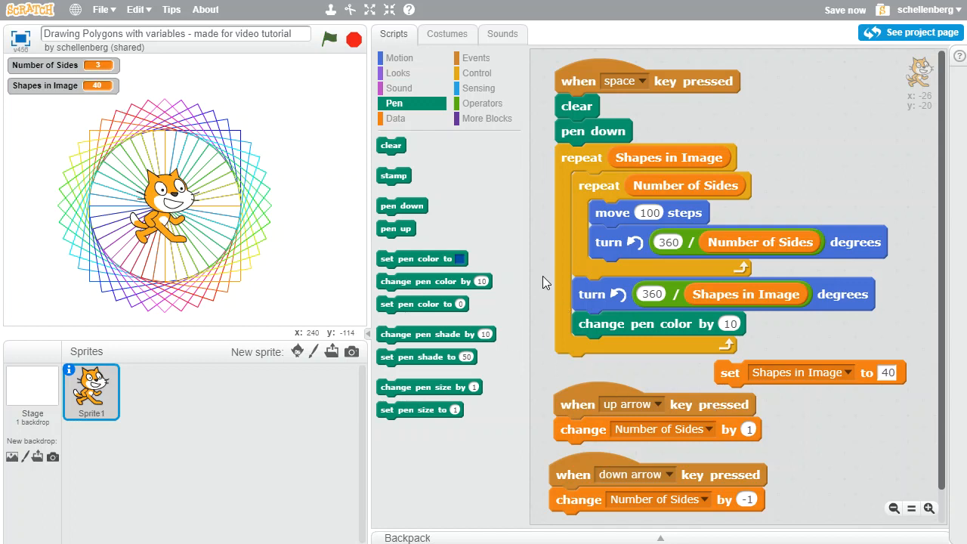
left_click(329, 39)
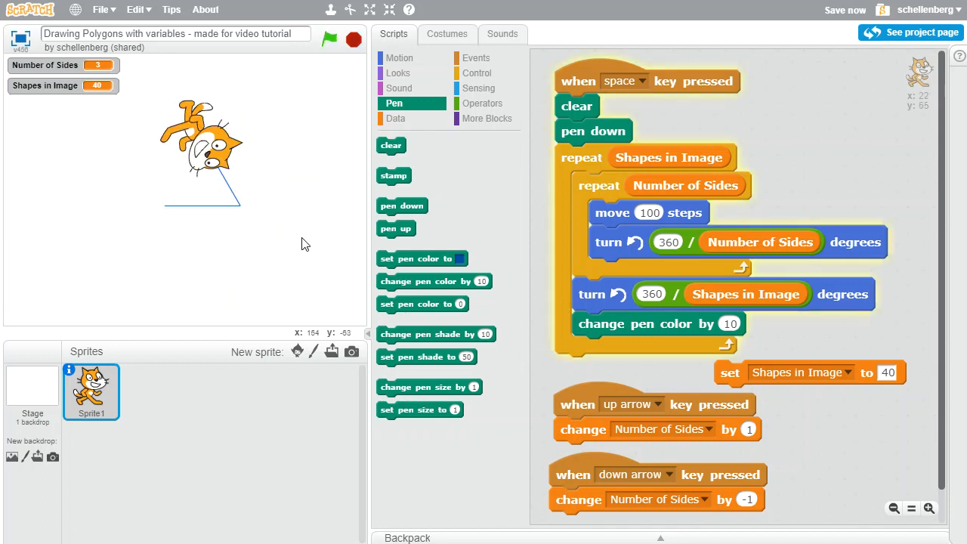
left_click(329, 39)
type("12")
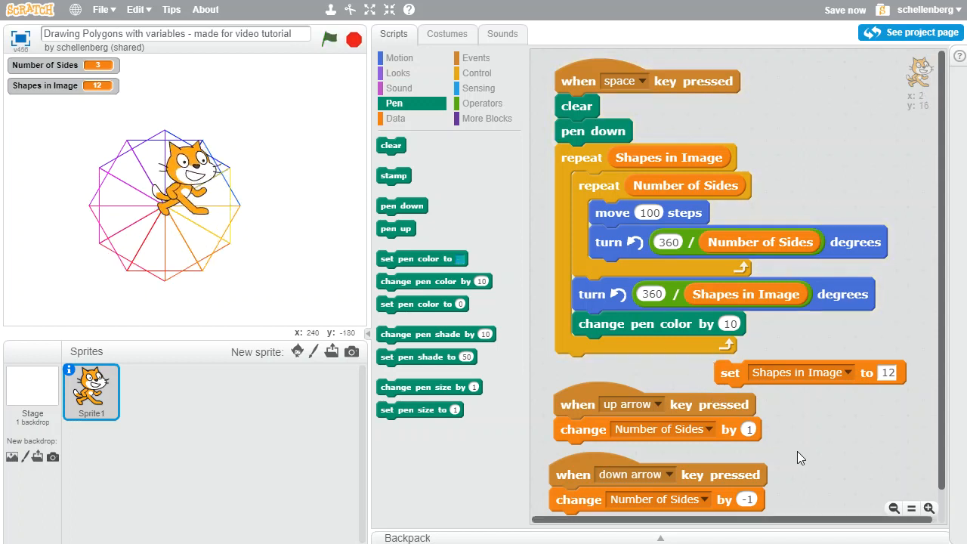
mouse_move(776, 470)
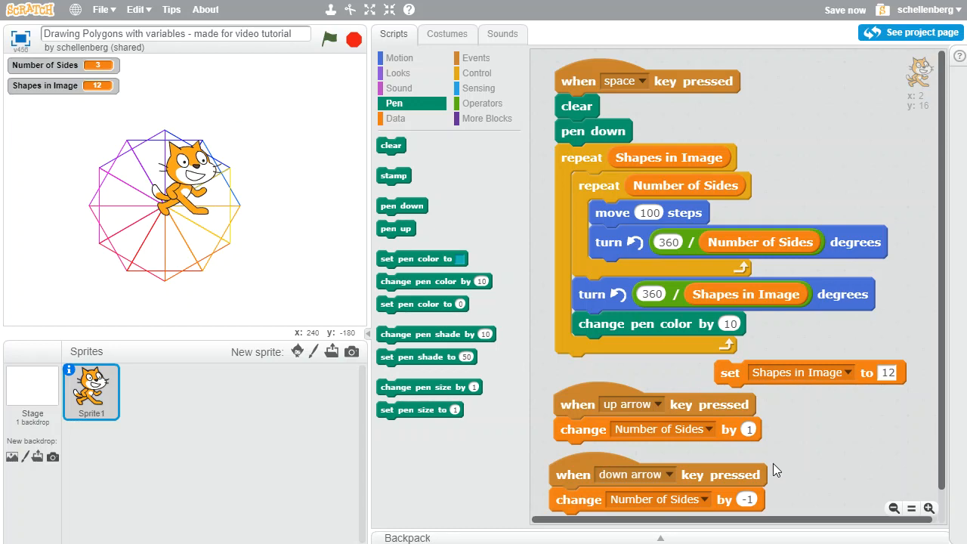